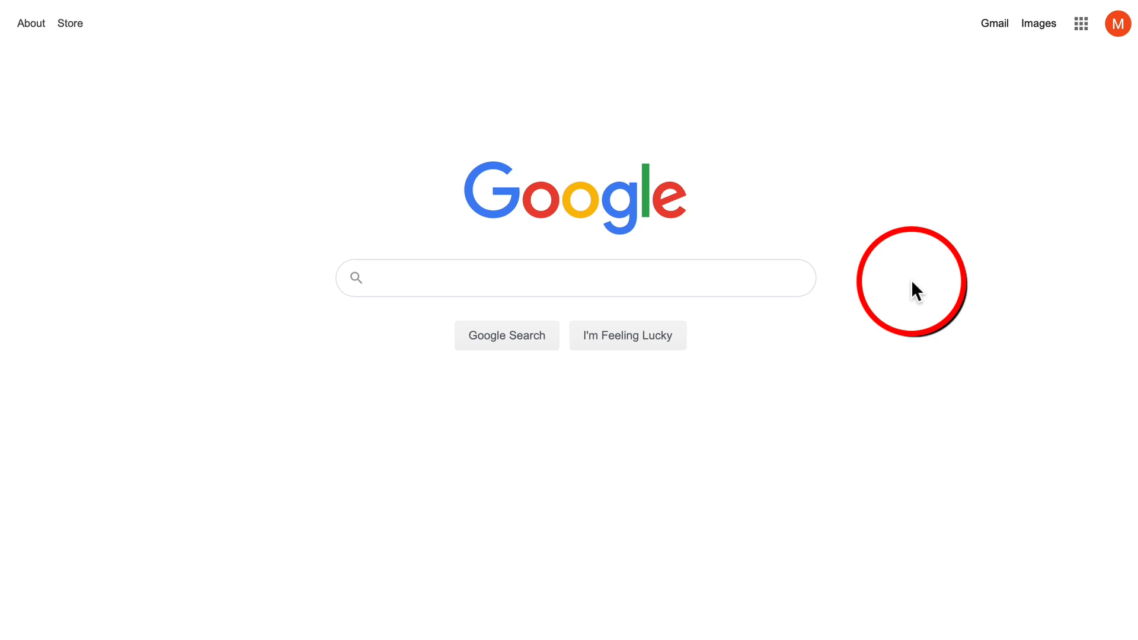
- Search Google for 'google trends' and go to the Google Trends home page
text(google)
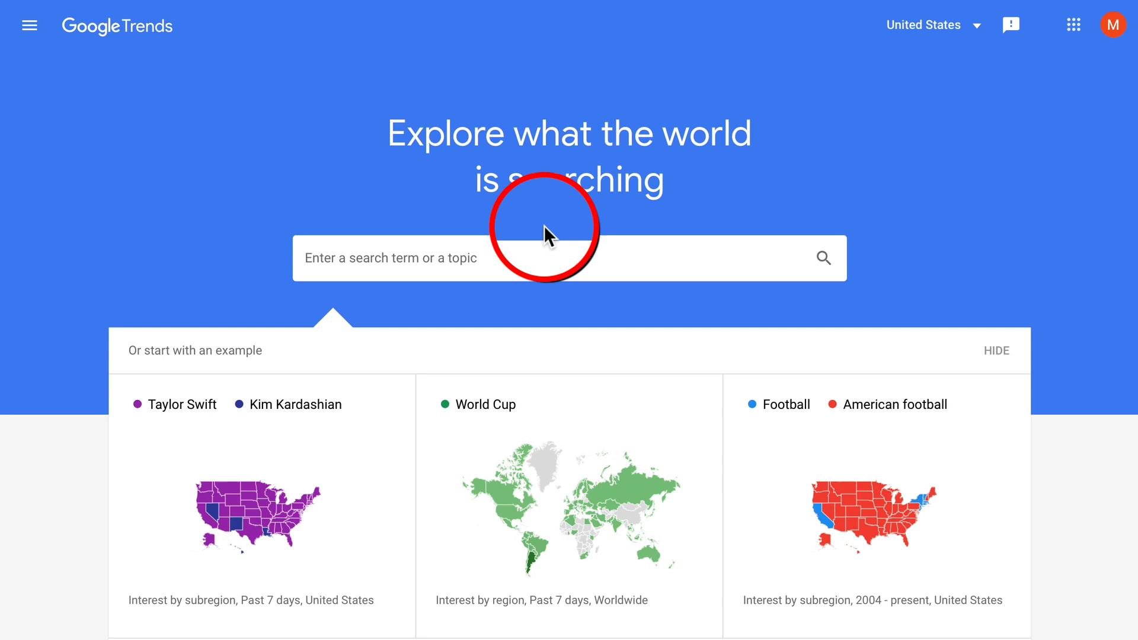
- Explore the 'learn guitar' search term in Trends and switch the region from United States to Worldwide
text(learn)
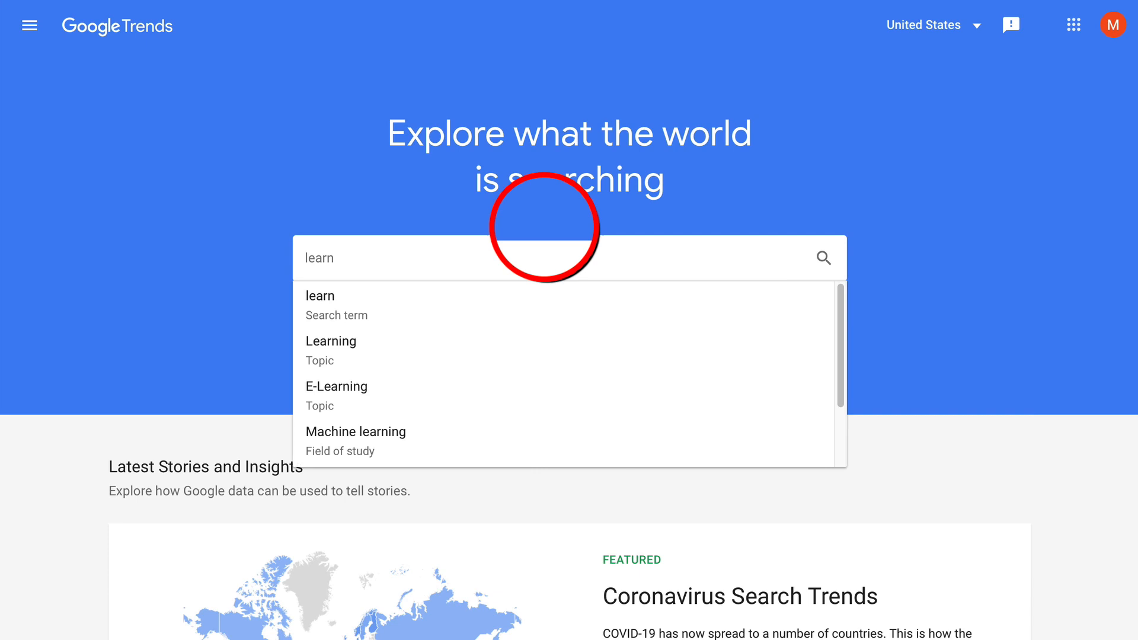
text(guitar)
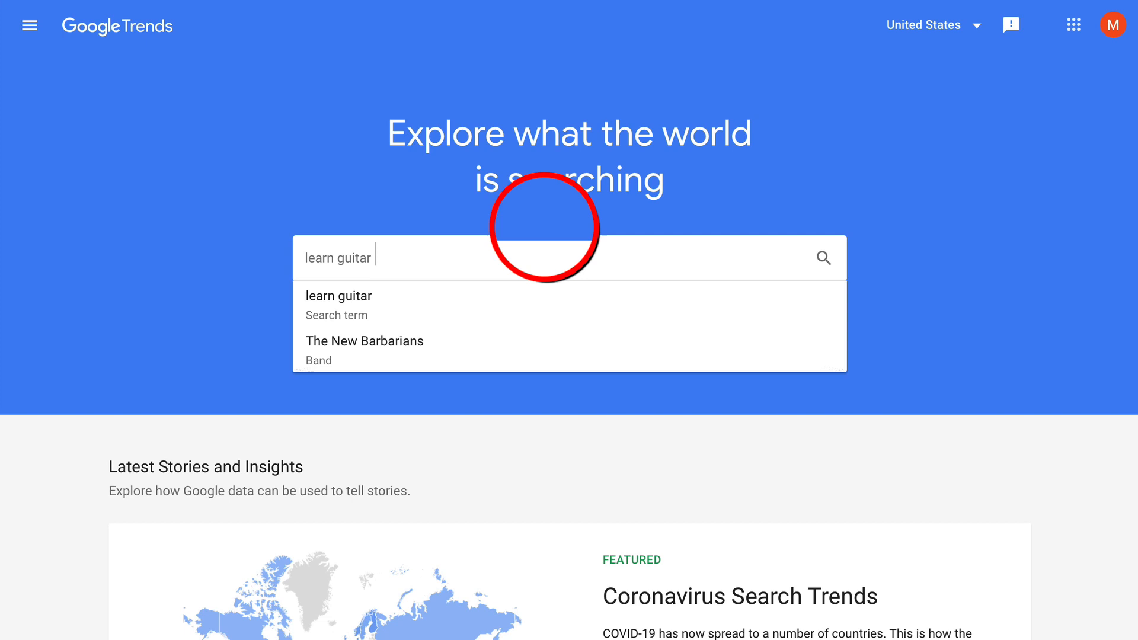
click(337, 295)
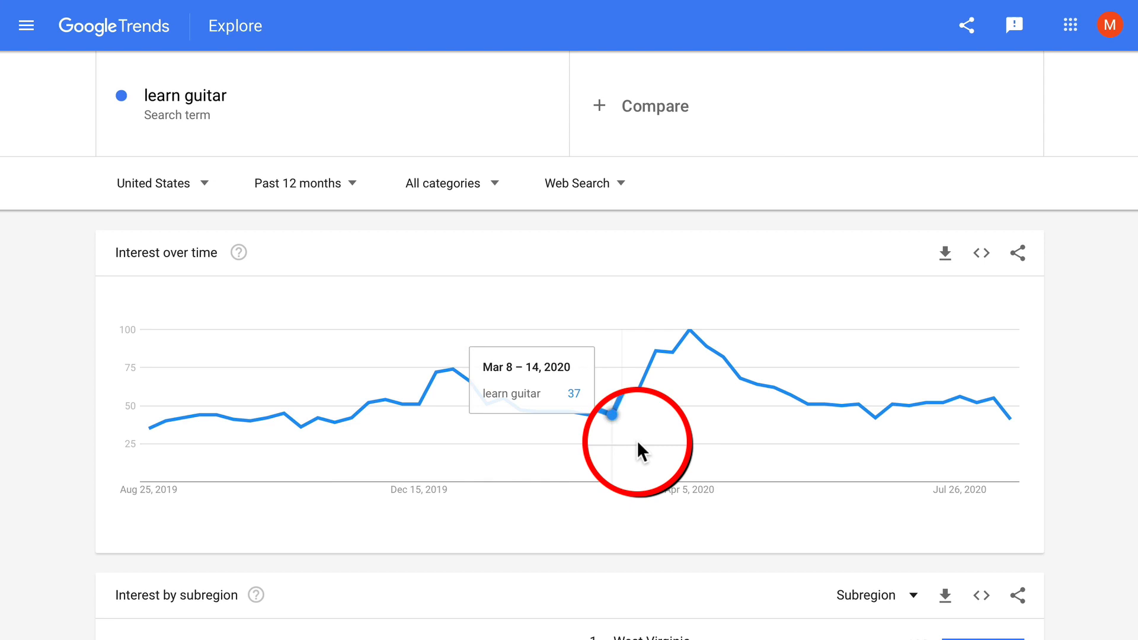
mouse_move(453, 374)
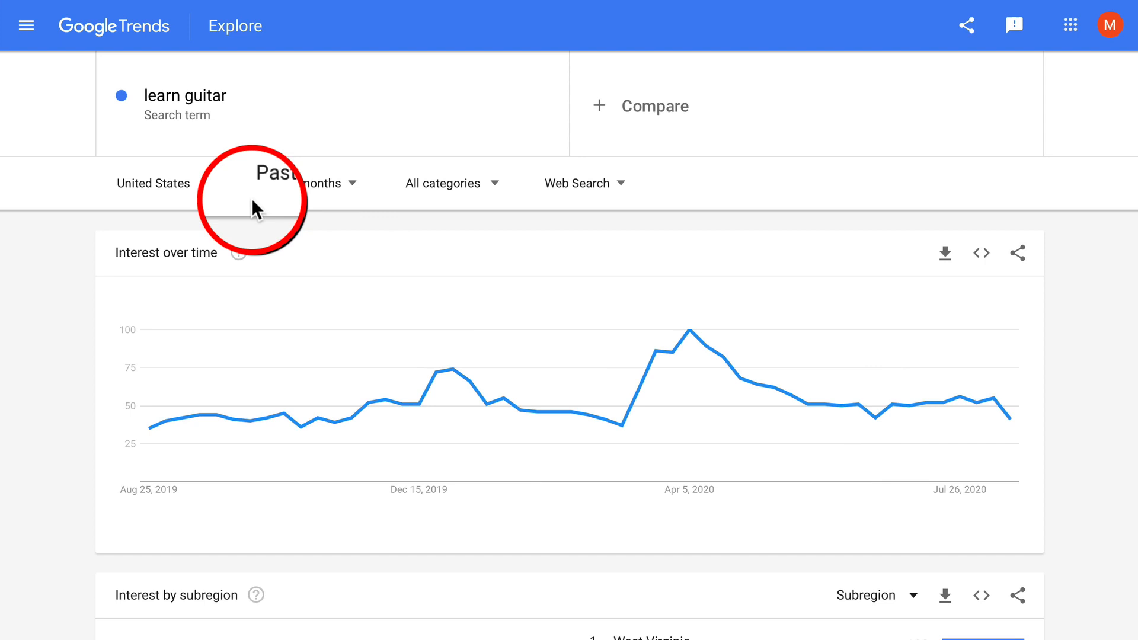
click(152, 184)
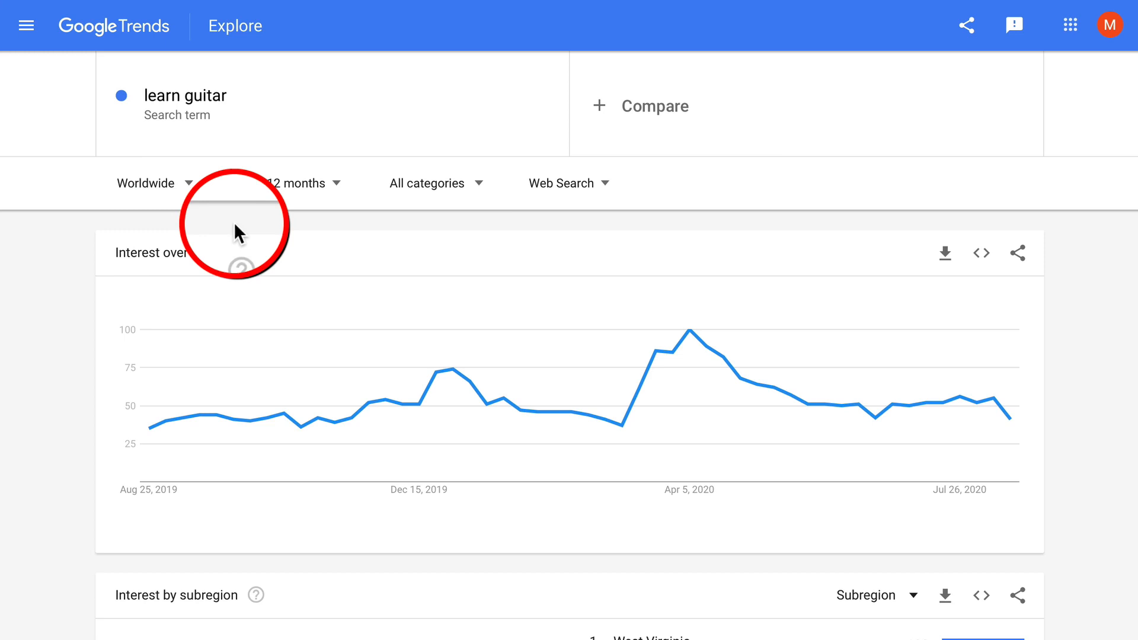
mouse_move(508, 405)
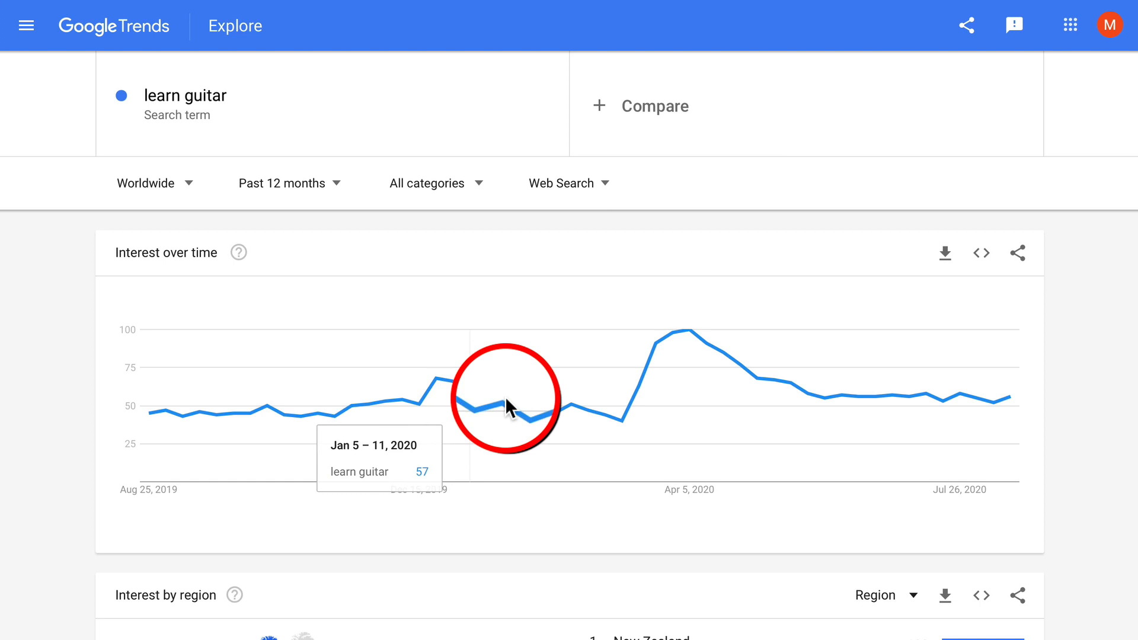
mouse_move(1045, 395)
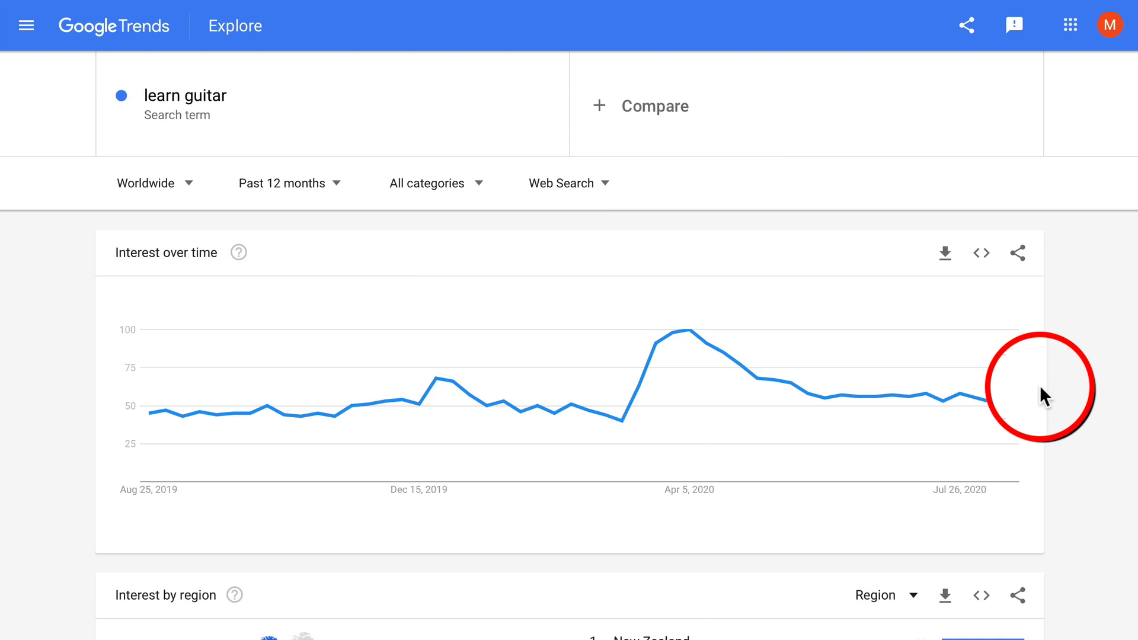
- Change the chart time range from past 12 months to Past 5 years
click(282, 183)
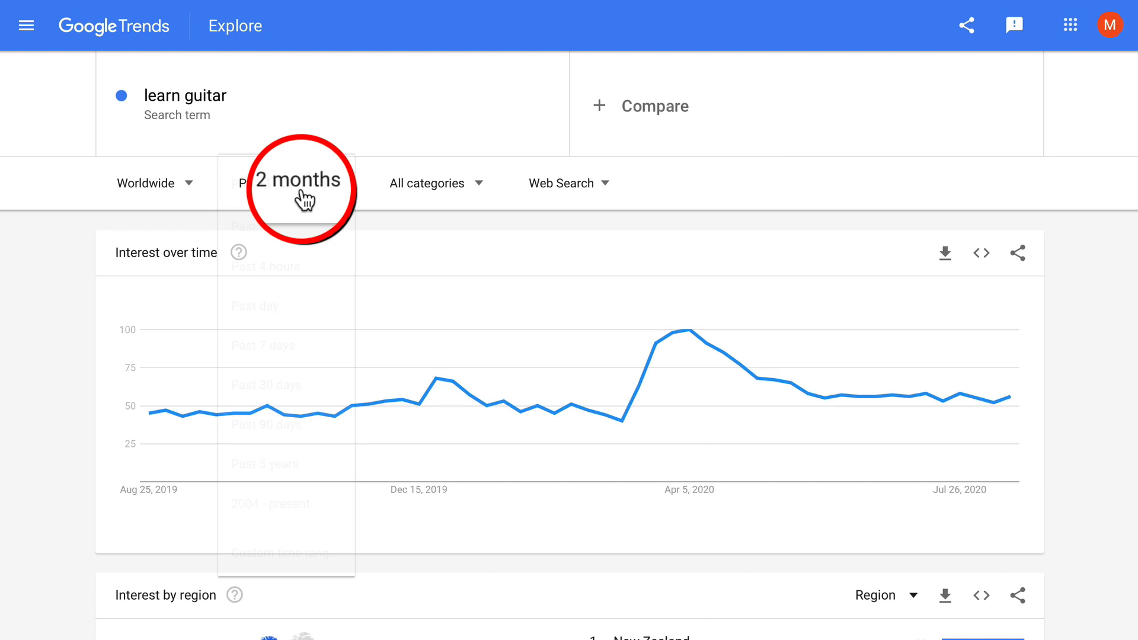
click(264, 463)
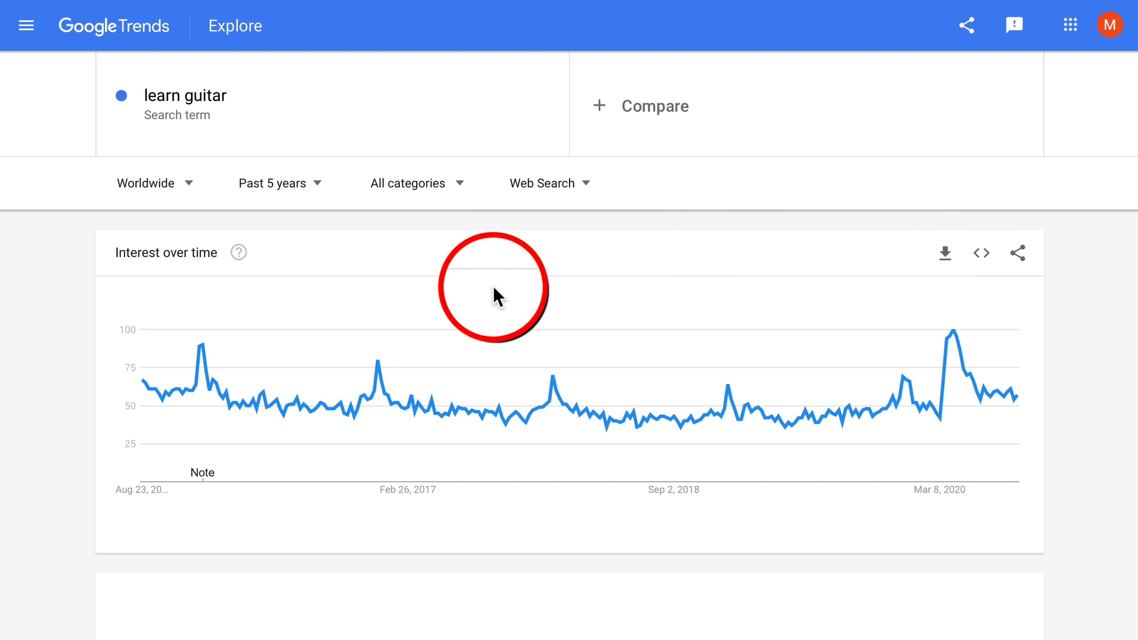
mouse_move(600, 395)
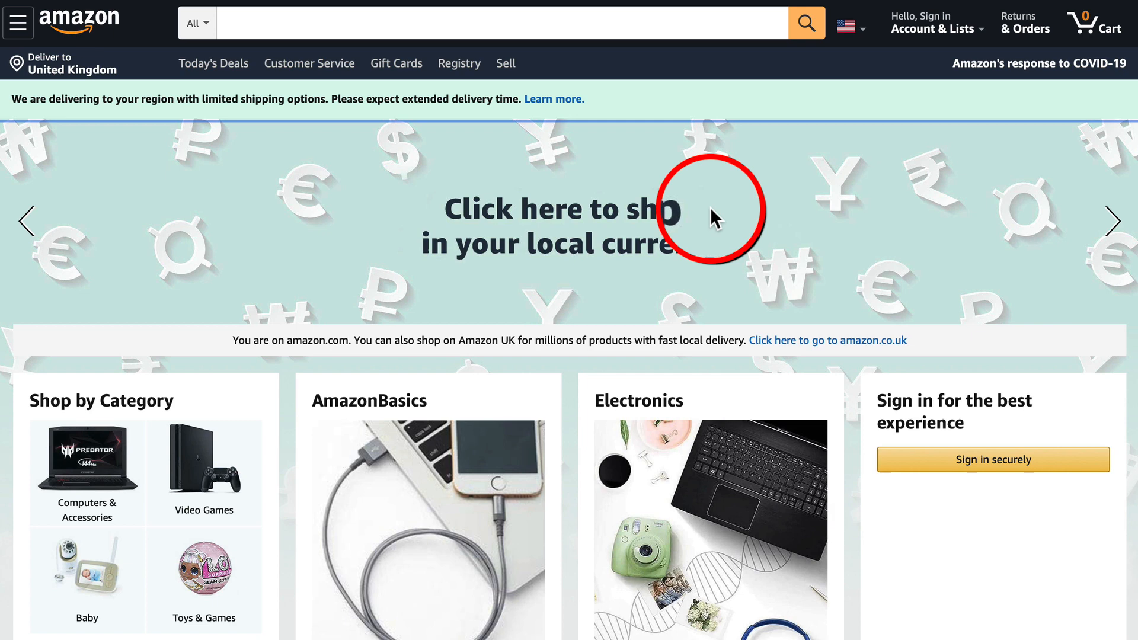
- Search Amazon Books for 'learn guitar' and review the 10,000+ results led by a beginner guide
text(learn gui)
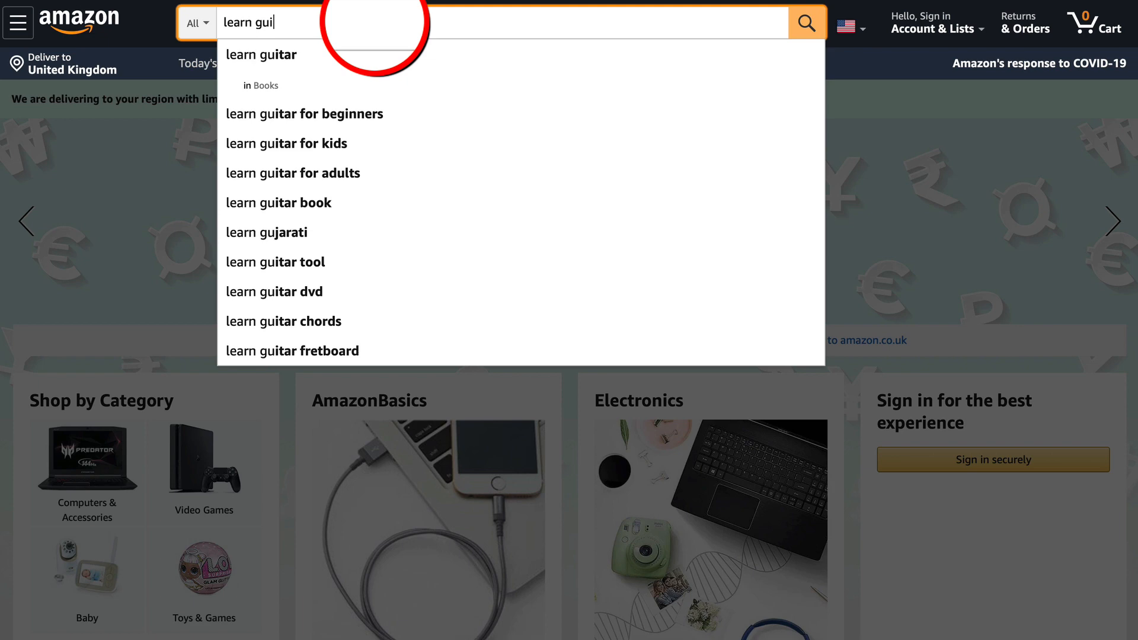
click(260, 55)
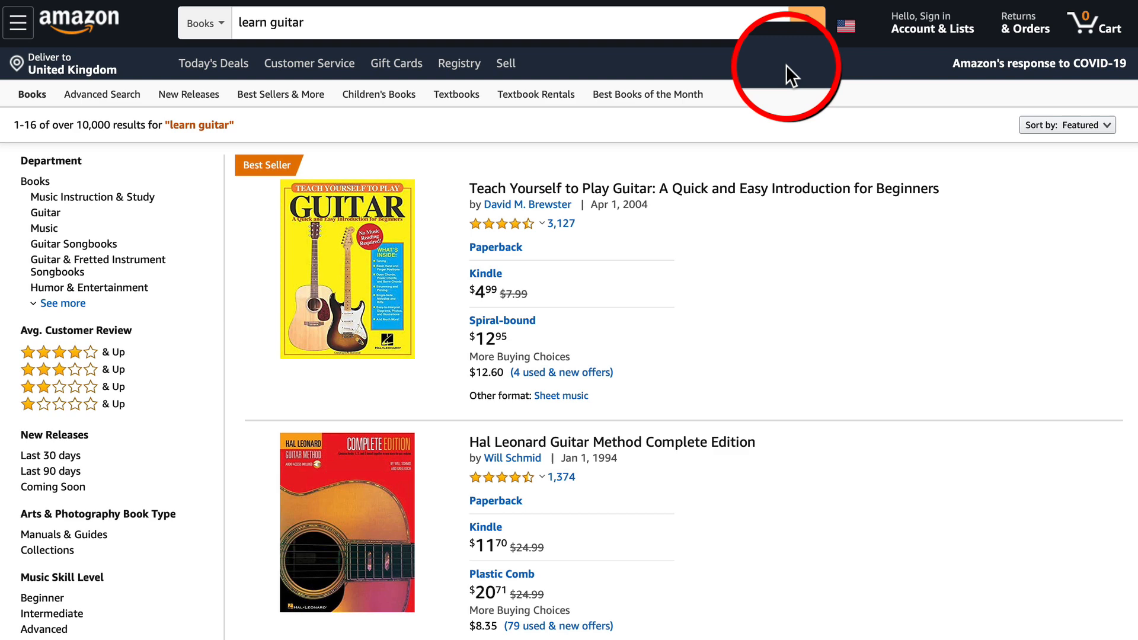
scroll(down, 3)
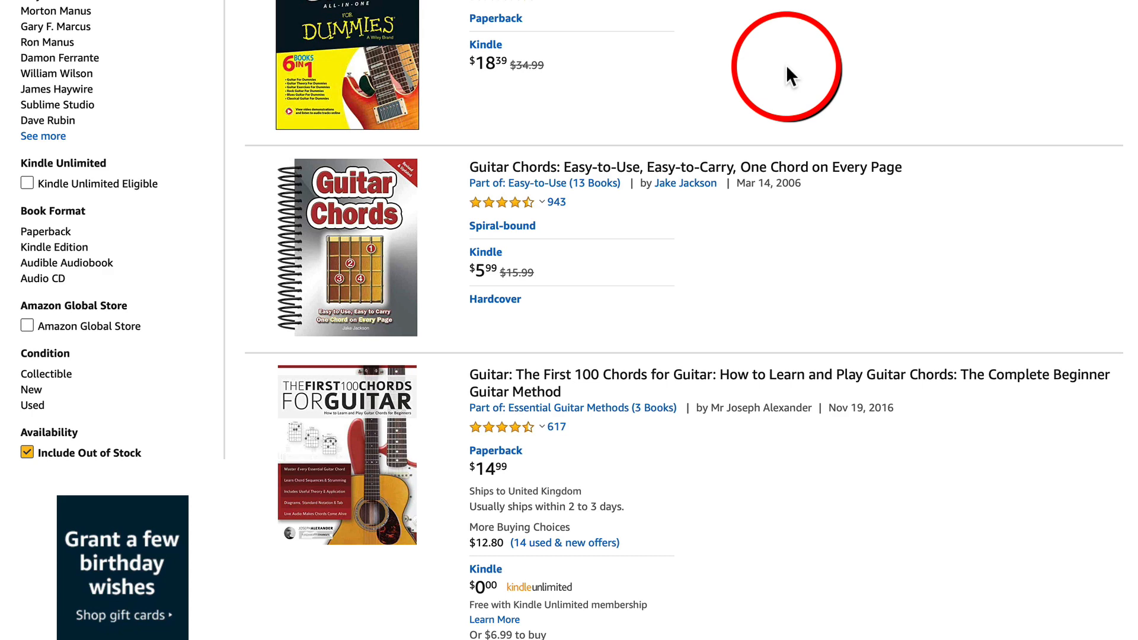
scroll(down, 3)
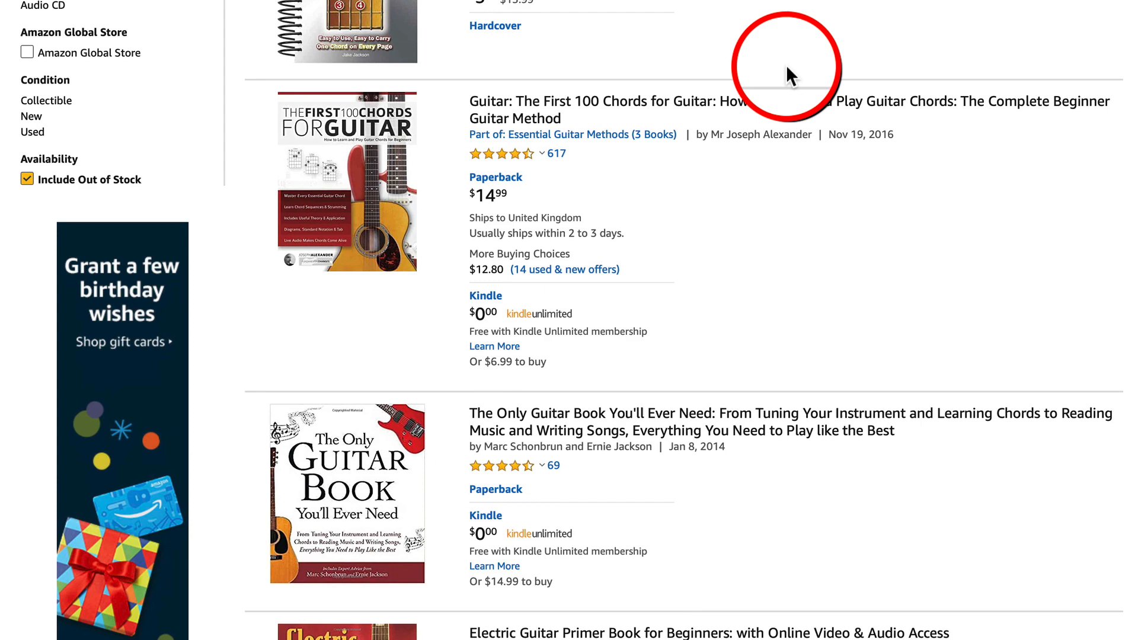
scroll(down, 3)
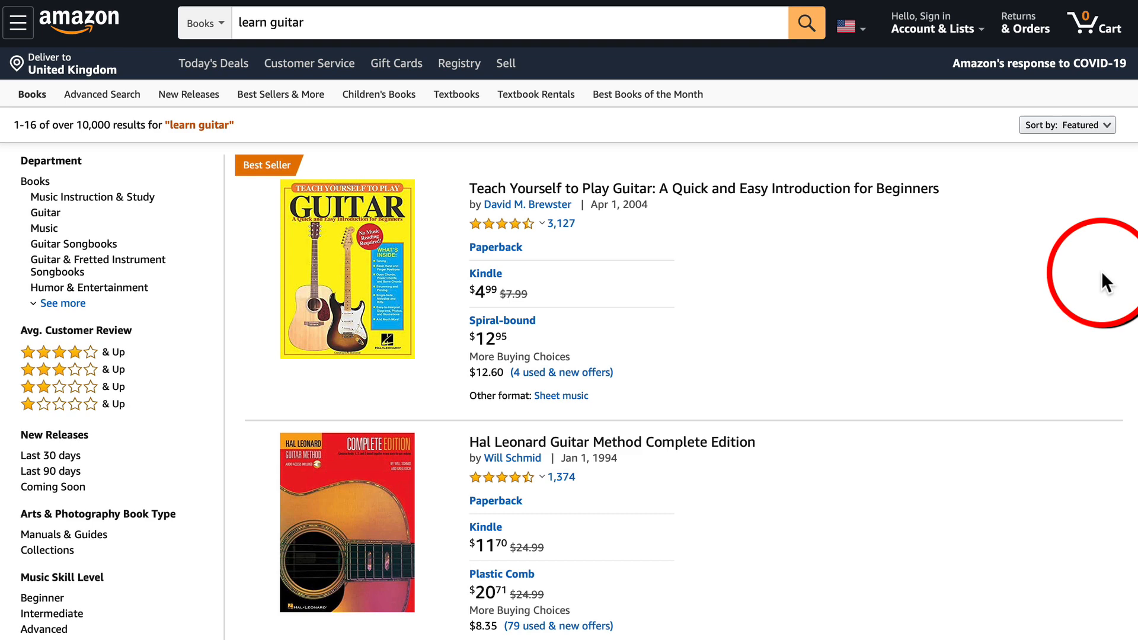
scroll(down, 3)
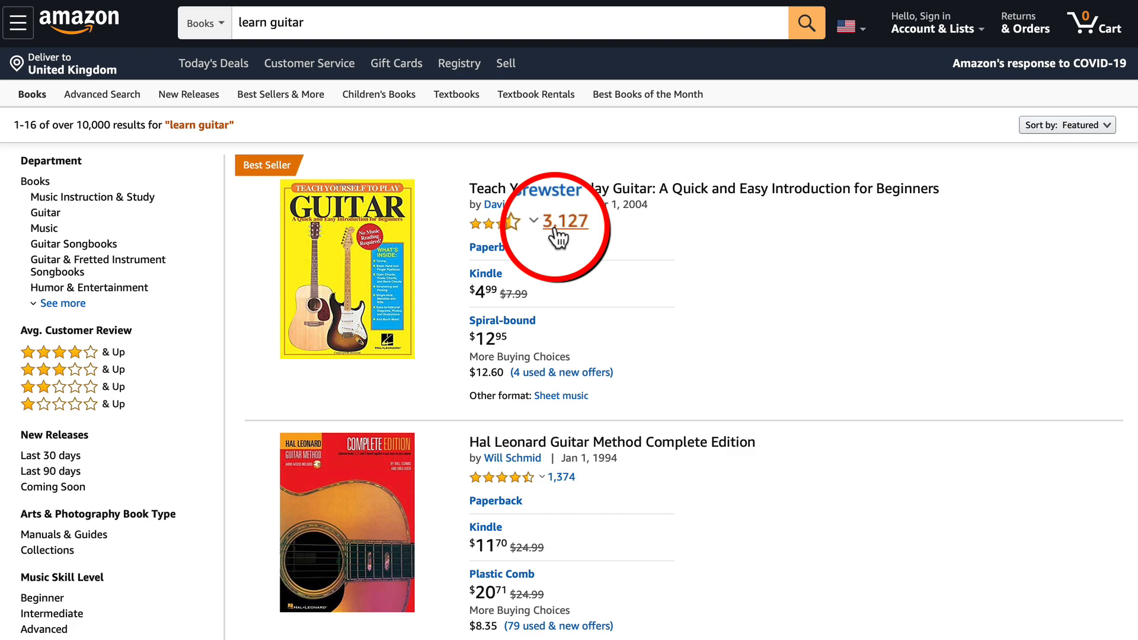
- View the 3,127 customer ratings of the first book, Teach Yourself to Play Guitar
click(565, 221)
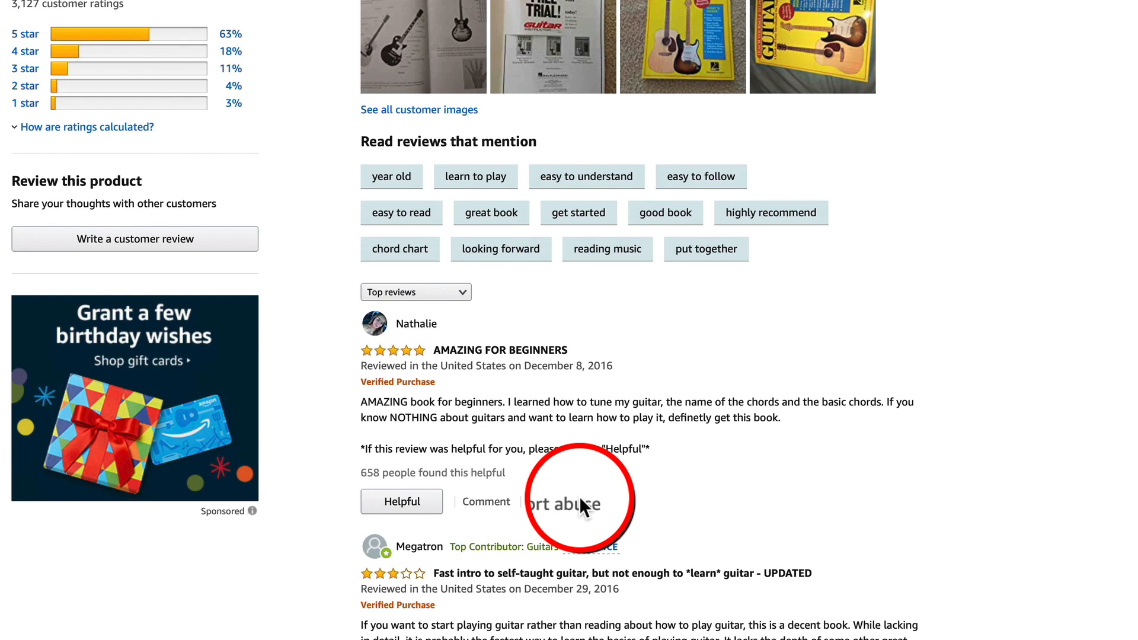
scroll(down, 3)
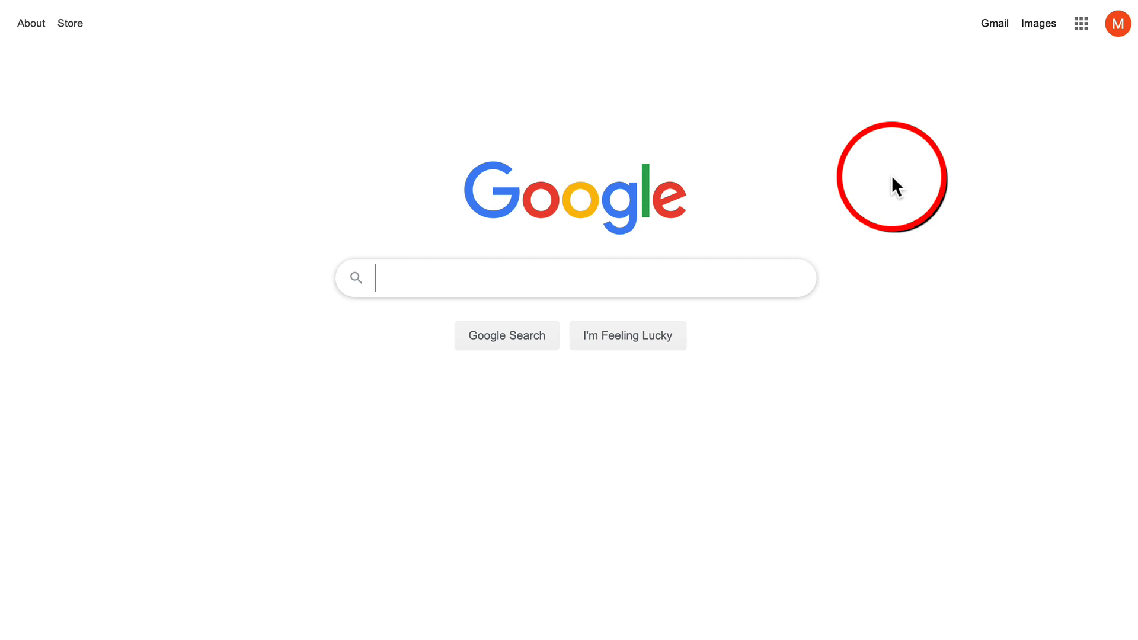
- Search Google for 'learn guitar', review the ads, then head to the ClickBank Marketplace
text(learn guitar)
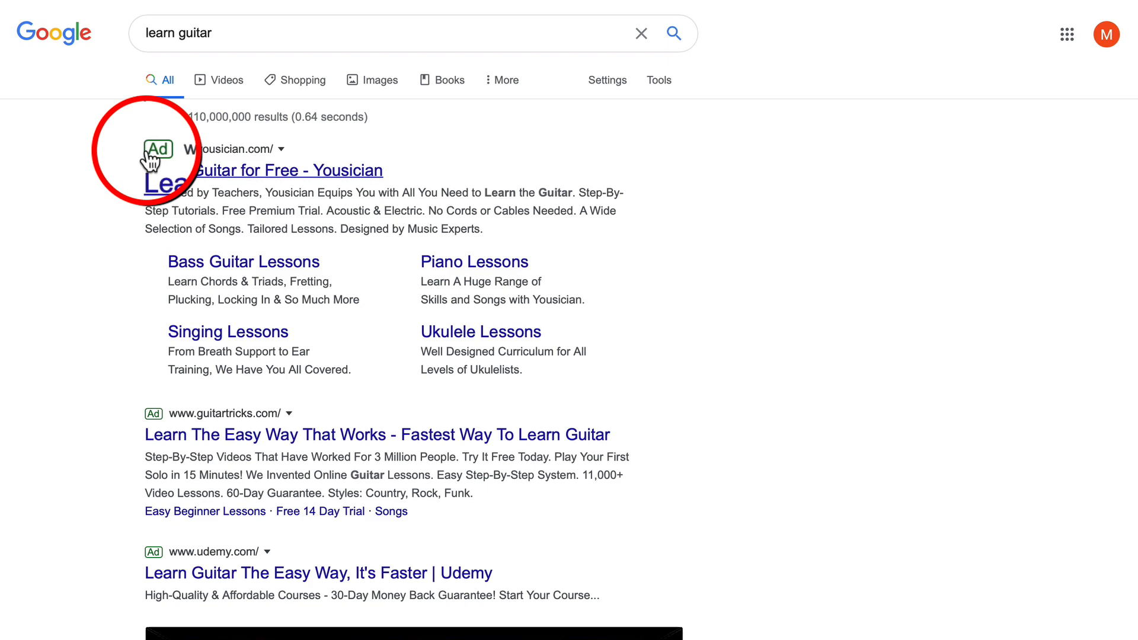
scroll(down, 3)
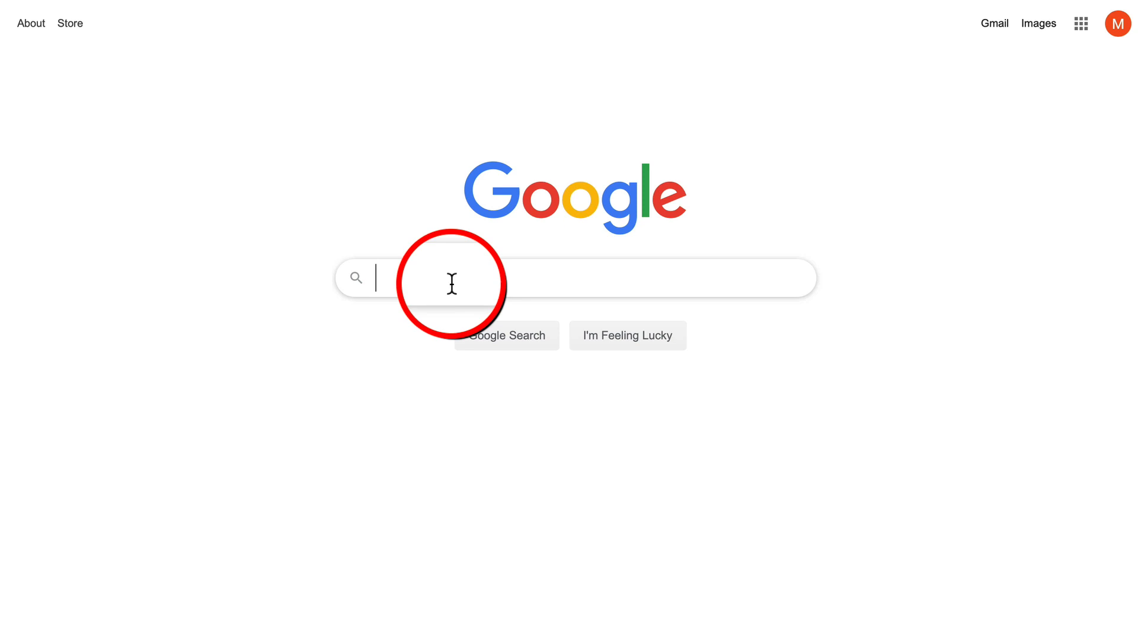
mouse_move(891, 239)
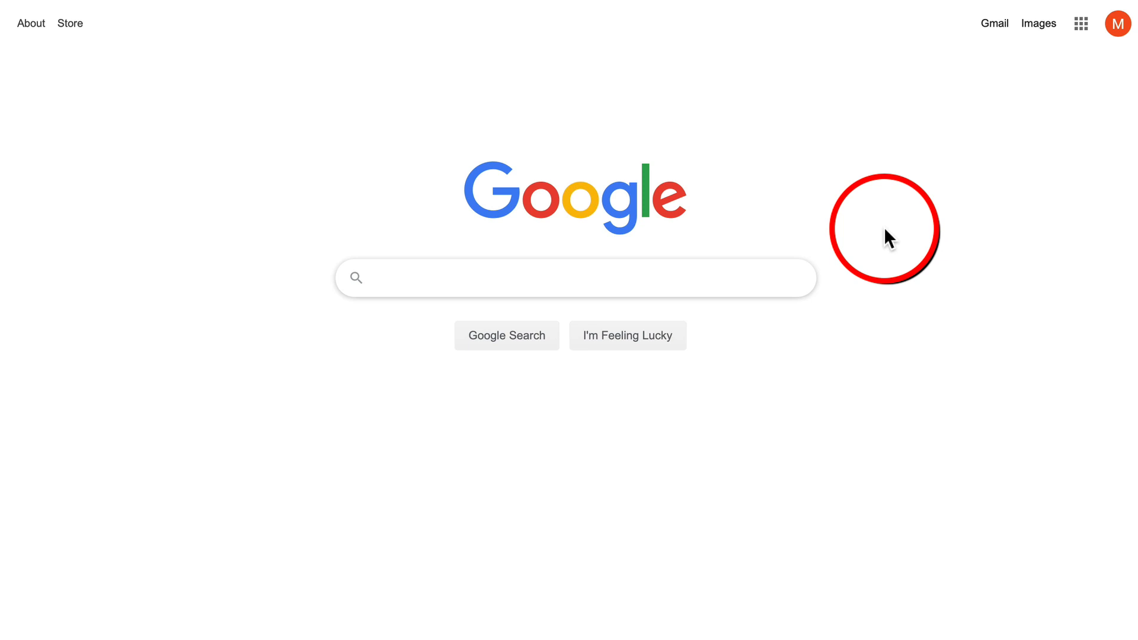
text(clickbank market)
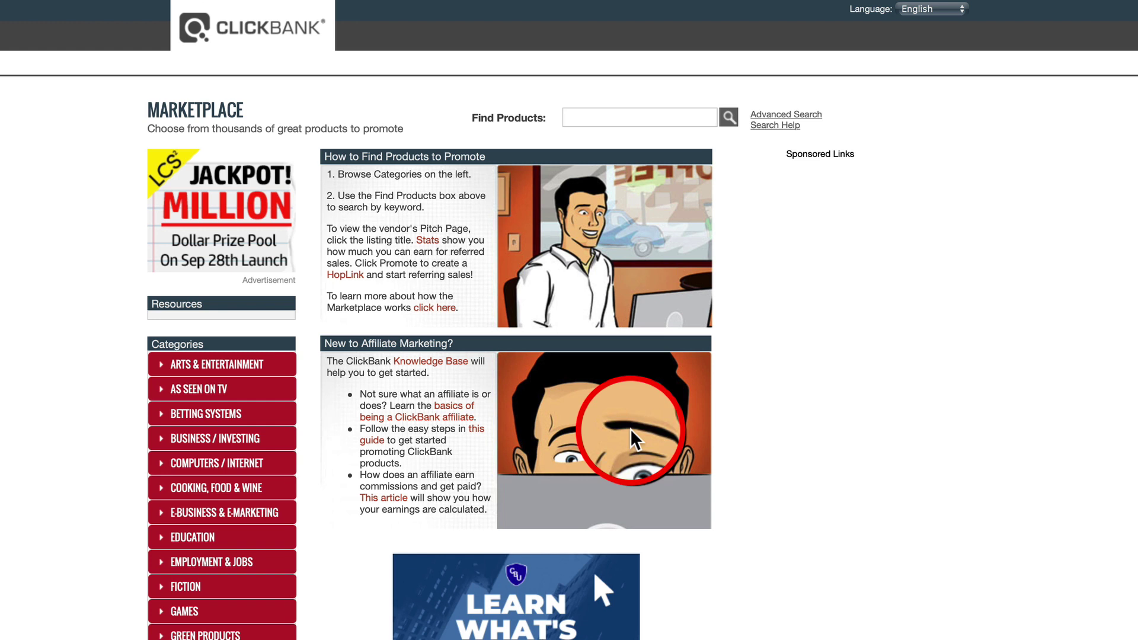
- Search the ClickBank Marketplace Find Products box for 'learn guitar'
text(earn gu)
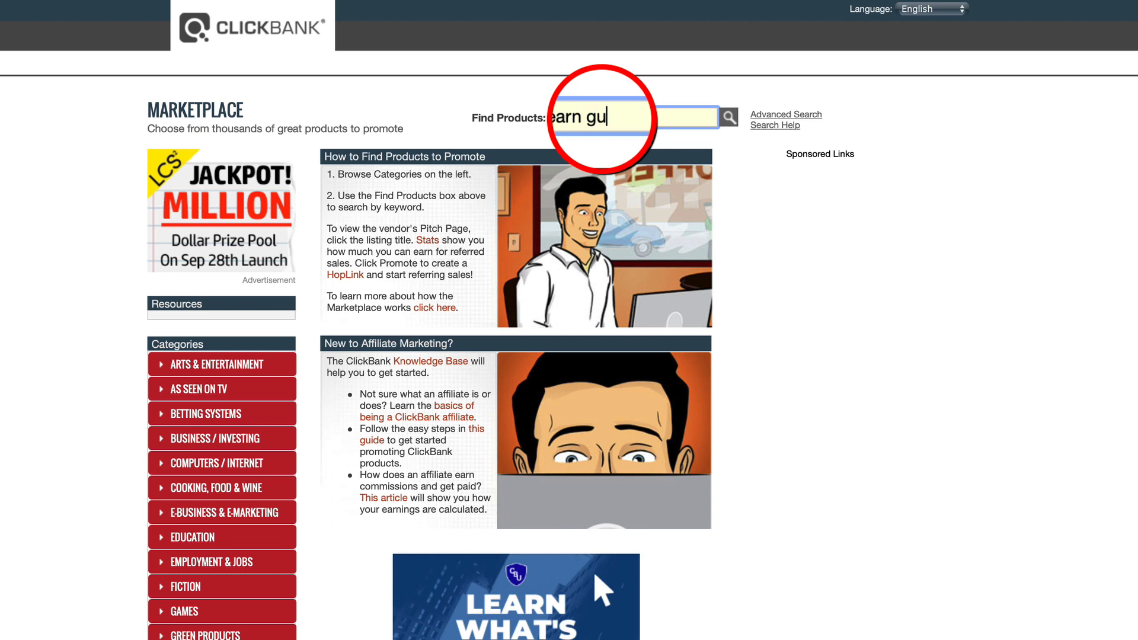
text(learn guitar)
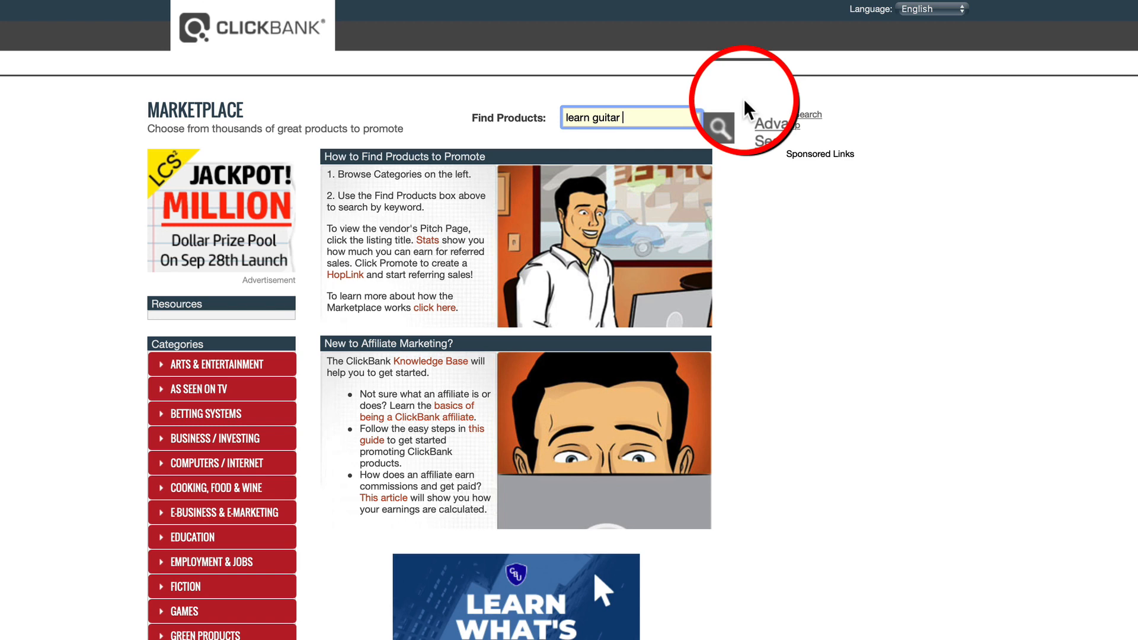
click(719, 127)
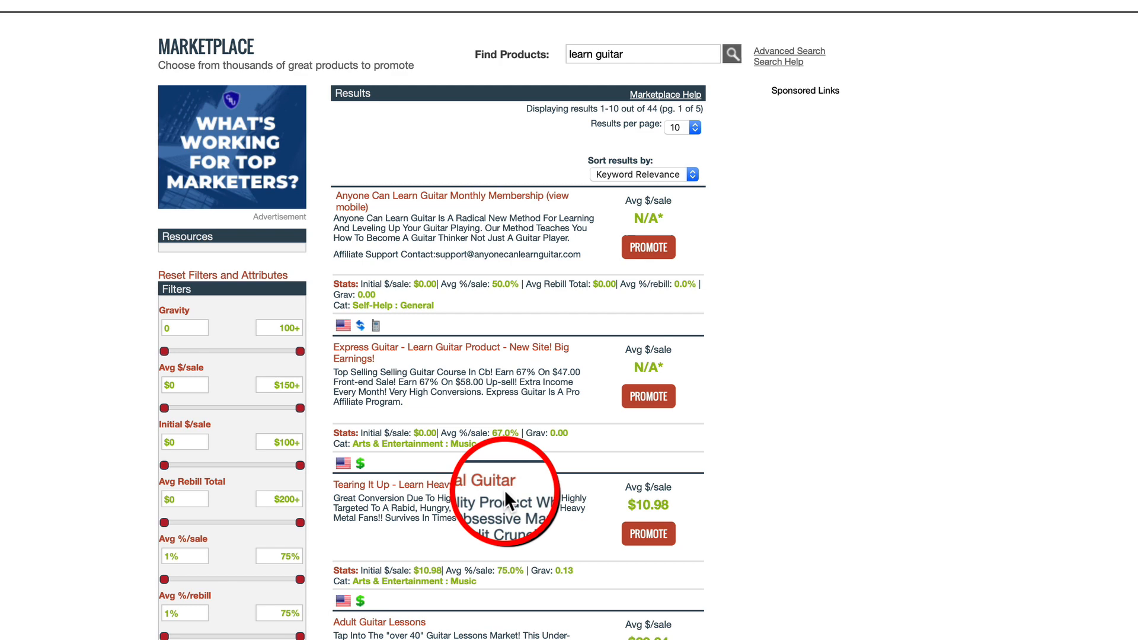
scroll(down, 3)
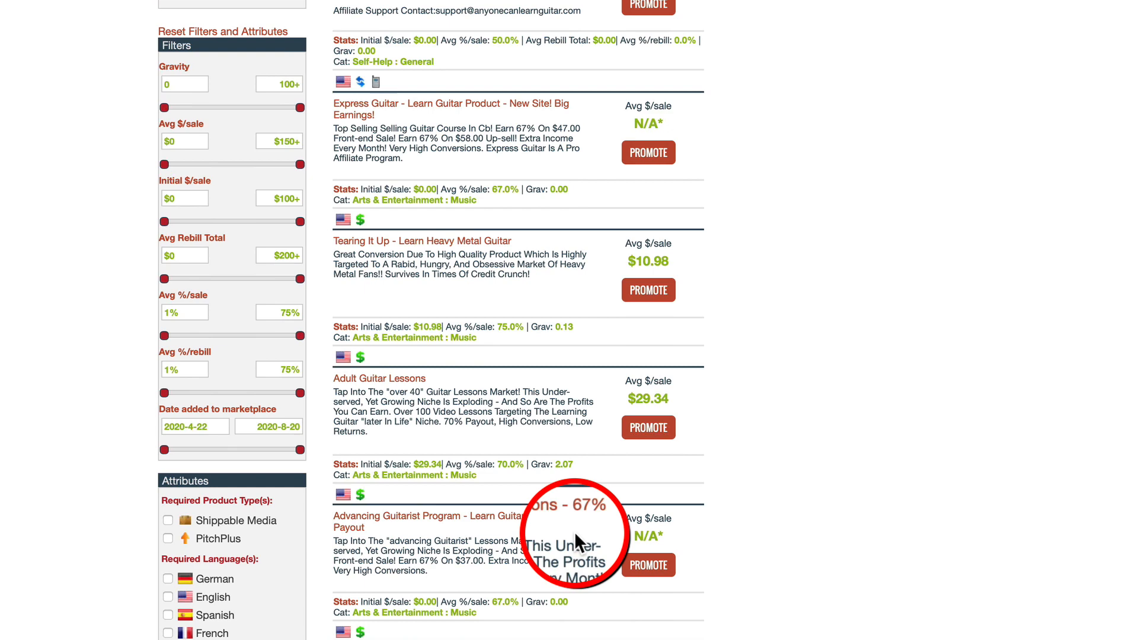
scroll(down, 3)
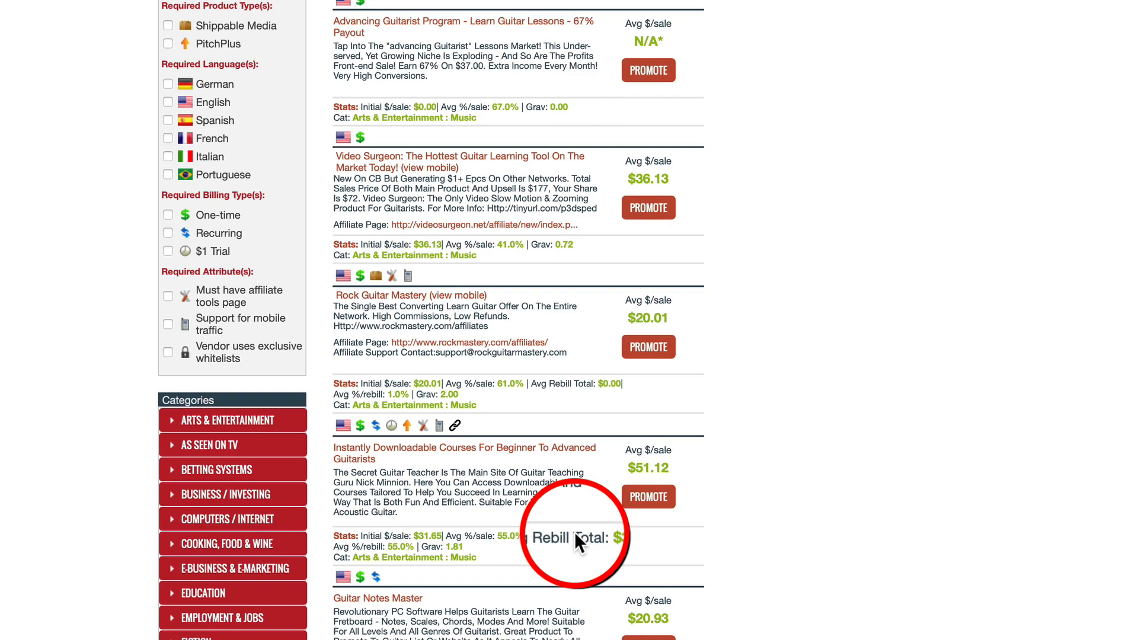
scroll(up, 3)
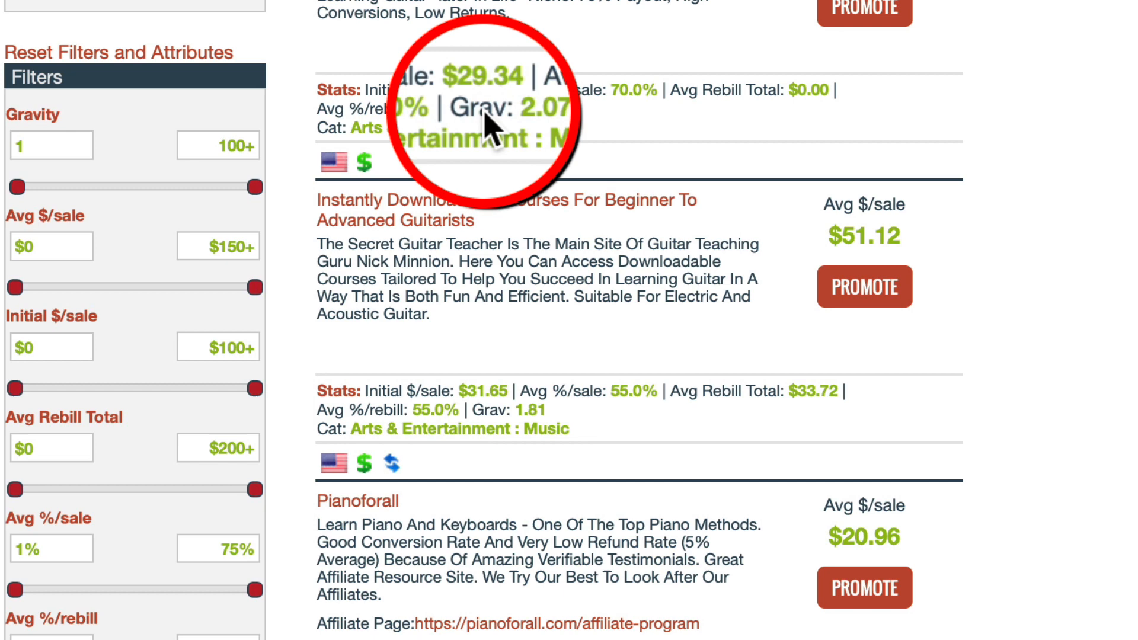
- Review the guitar products with gravity of at least 1, such as Adult Guitar Lessons
scroll(down, 3)
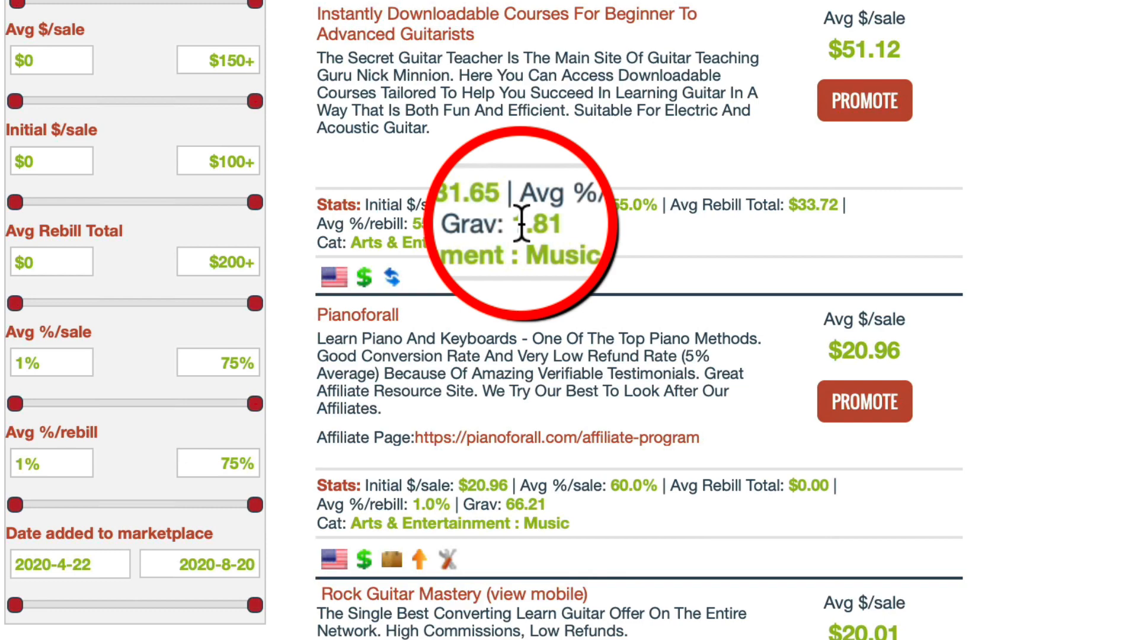
scroll(down, 3)
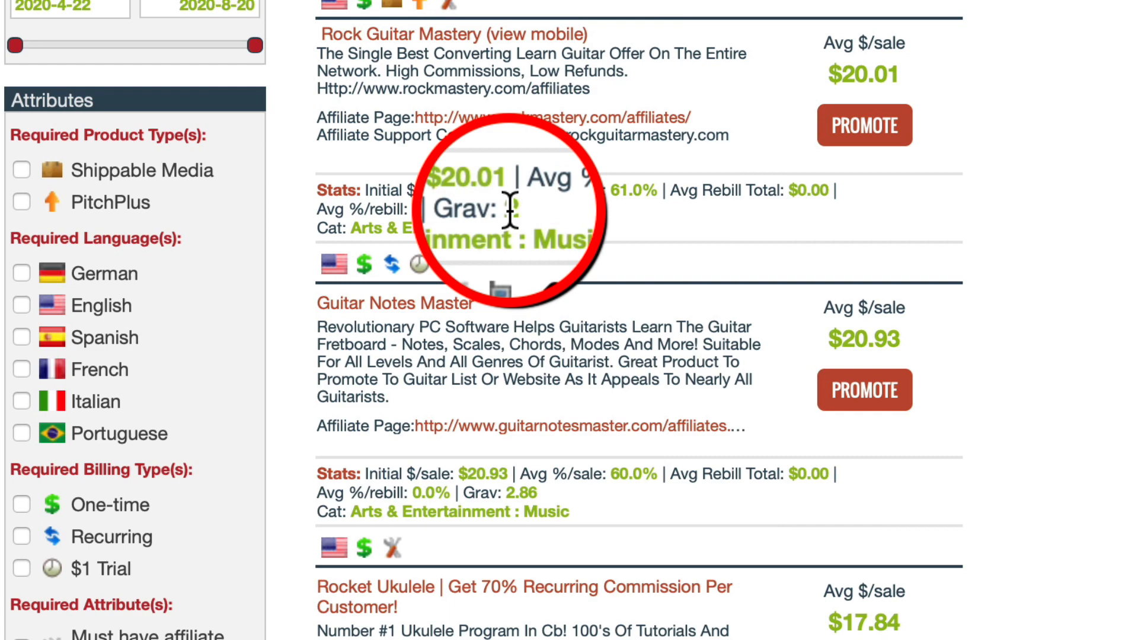
scroll(down, 3)
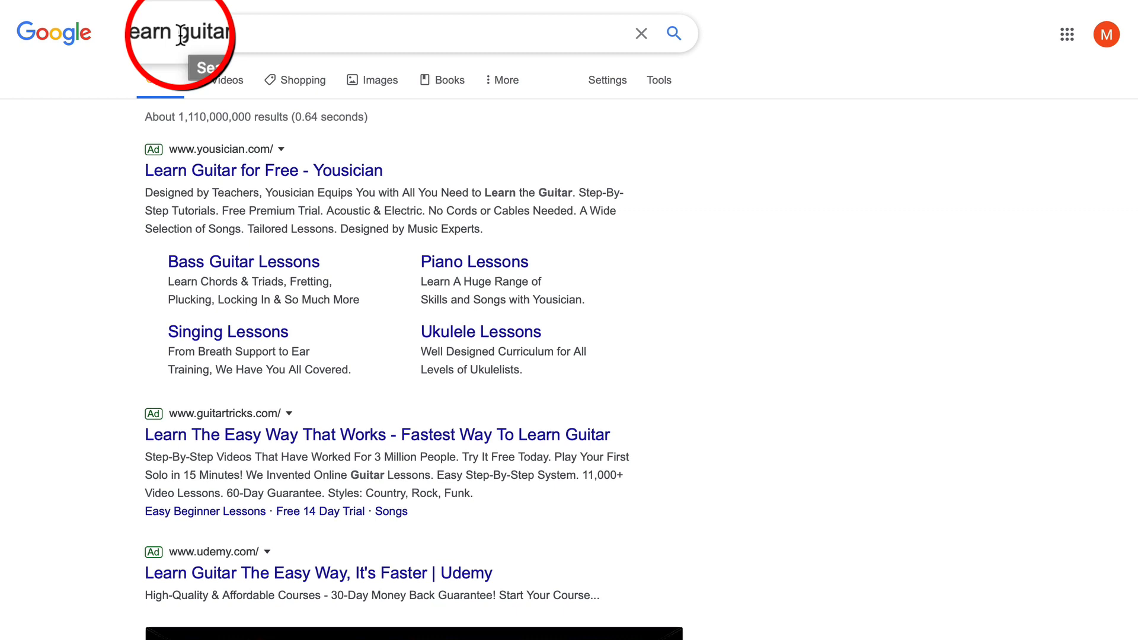
mouse_move(733, 285)
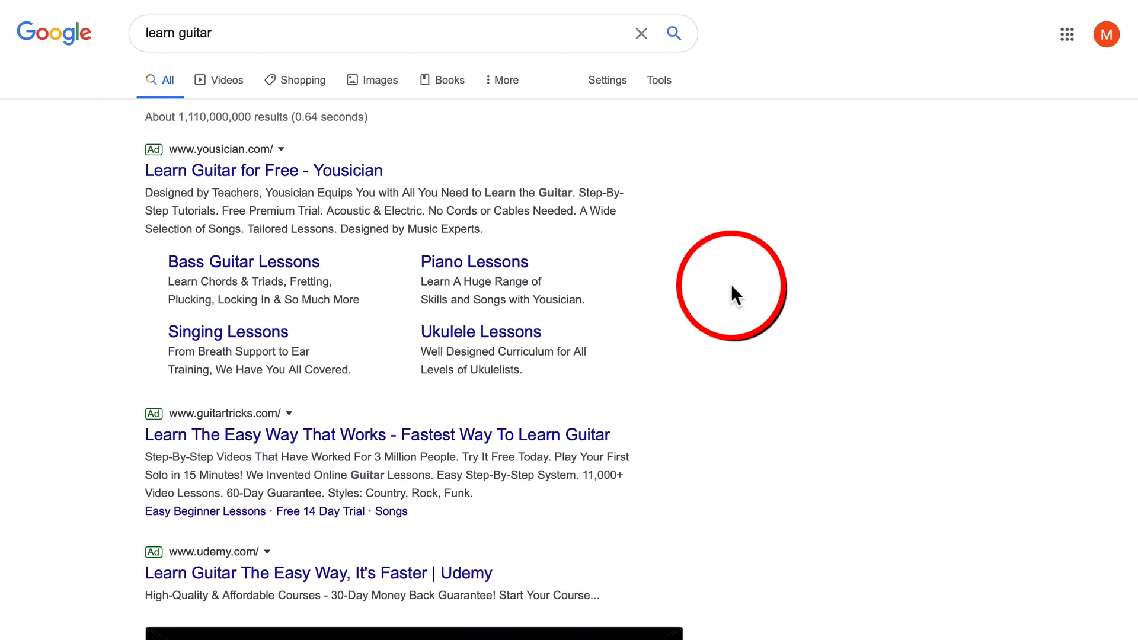
- Refine the Google query to 'learn guitar men over 40' and view the results
text(men over 40)
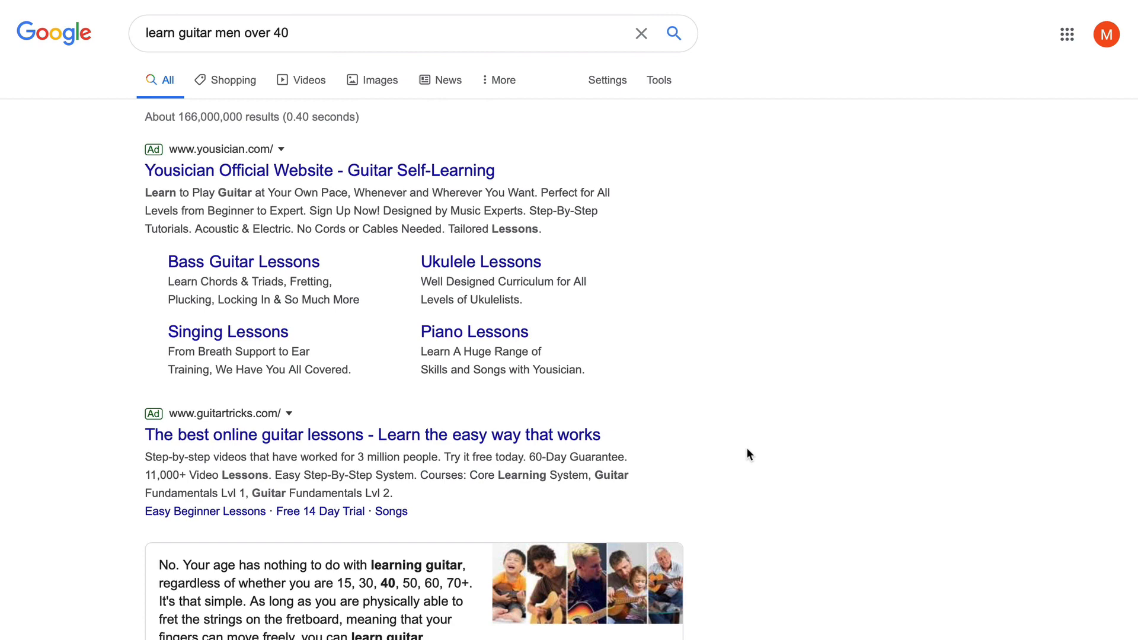
mouse_move(799, 333)
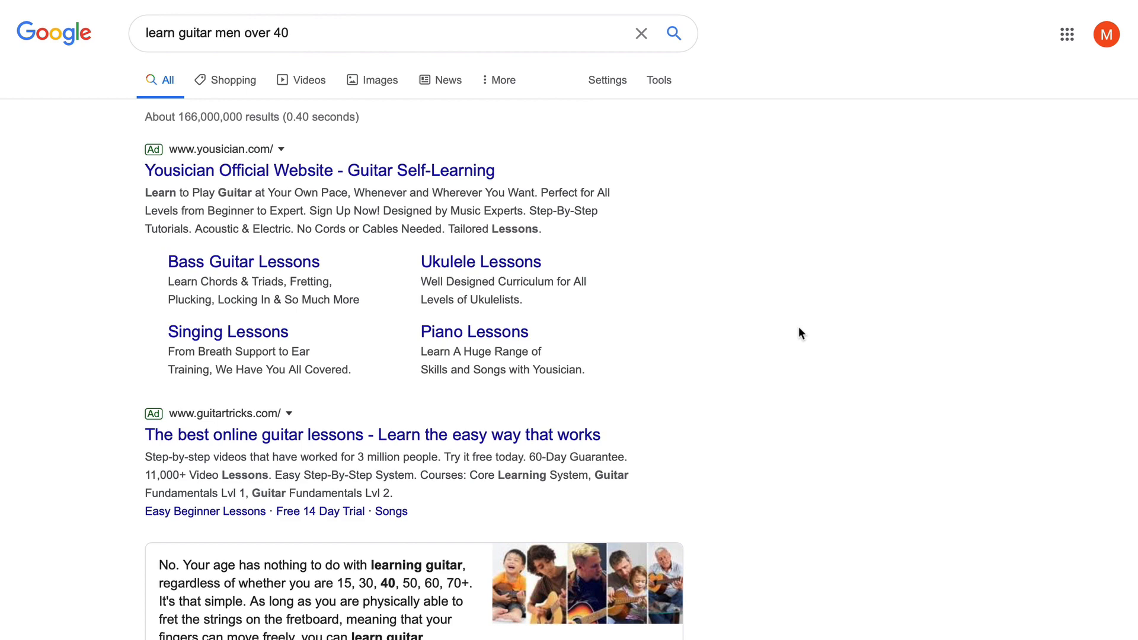
scroll(down, 3)
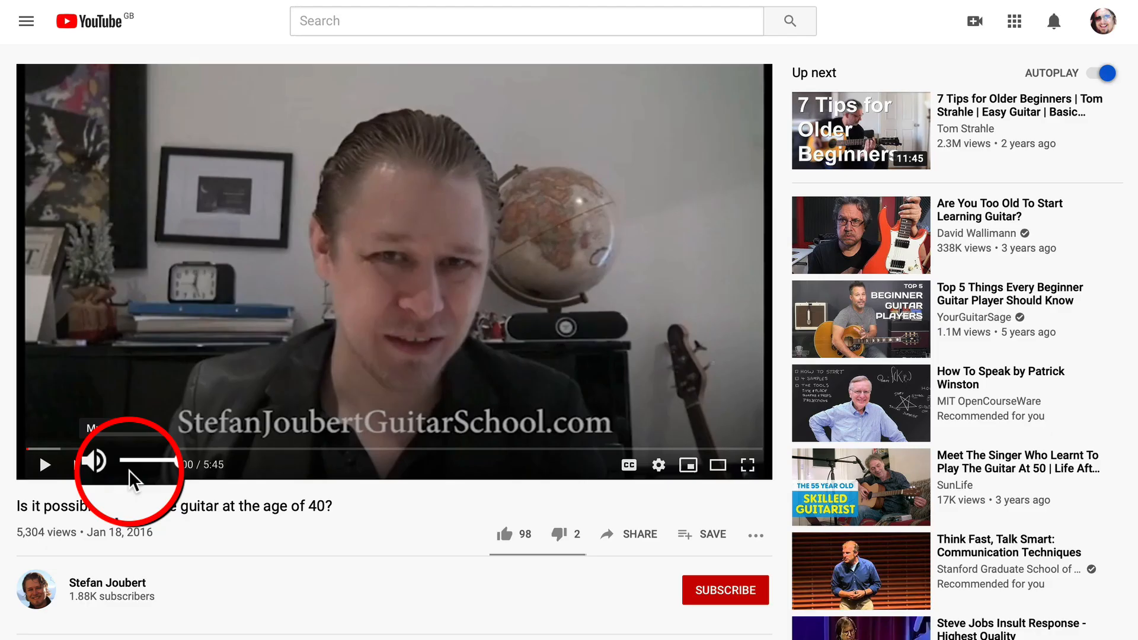
scroll(down, 3)
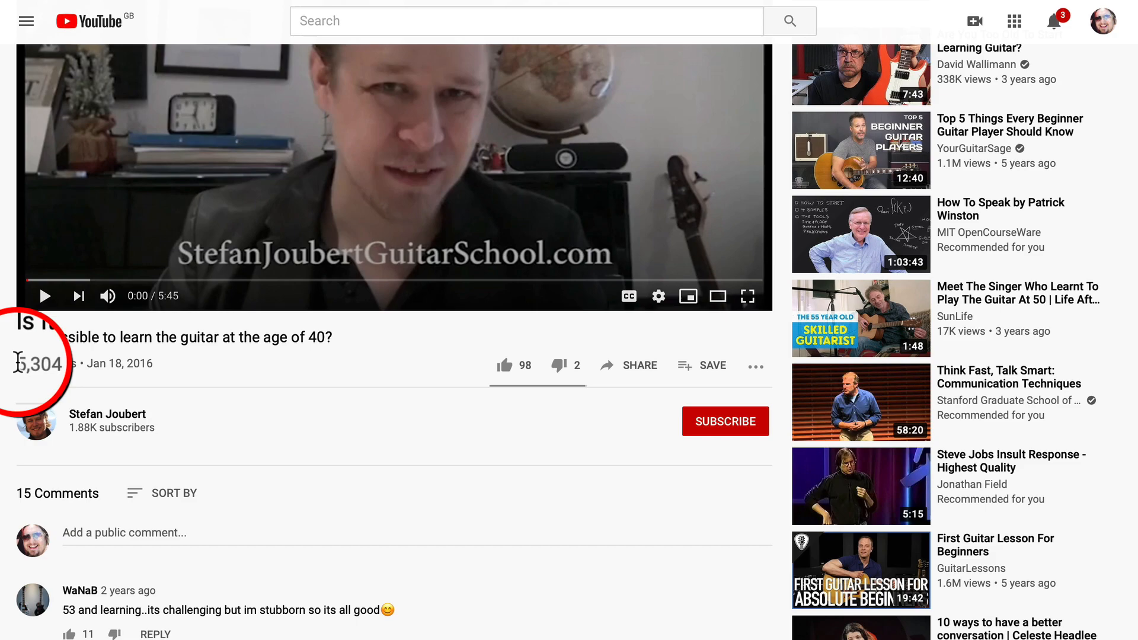
scroll(down, 3)
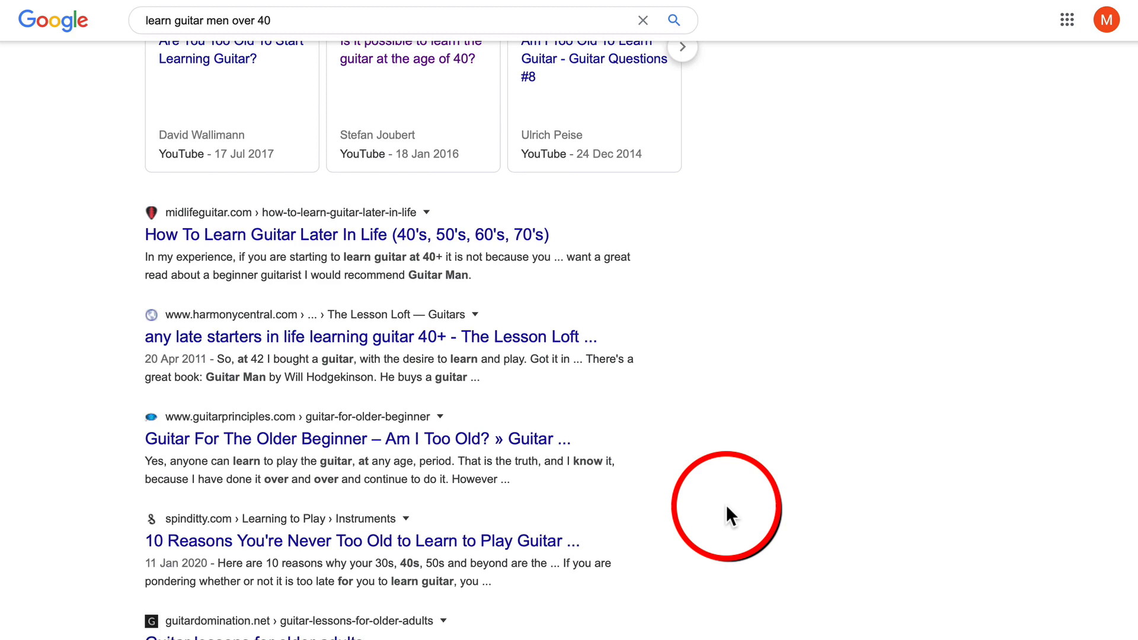
scroll(up, 3)
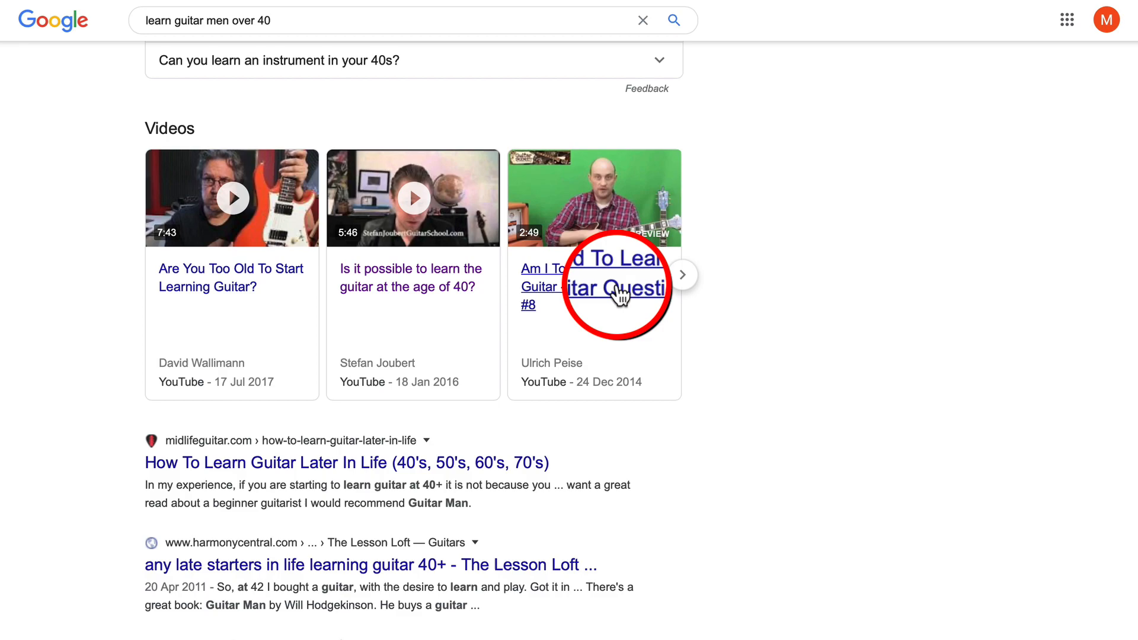
click(614, 279)
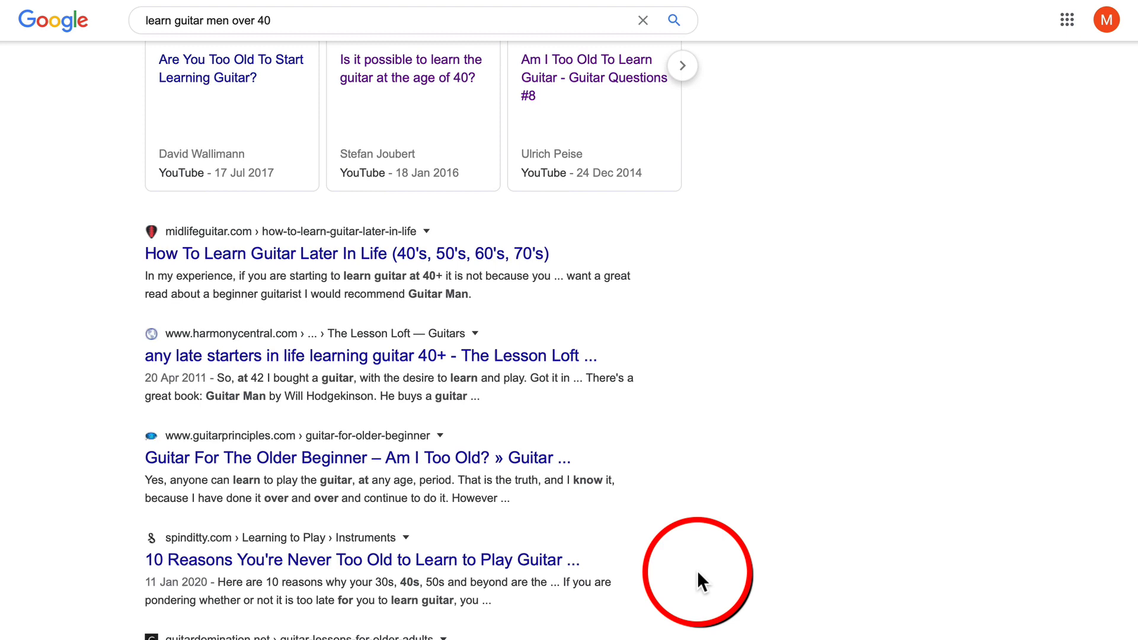
scroll(down, 3)
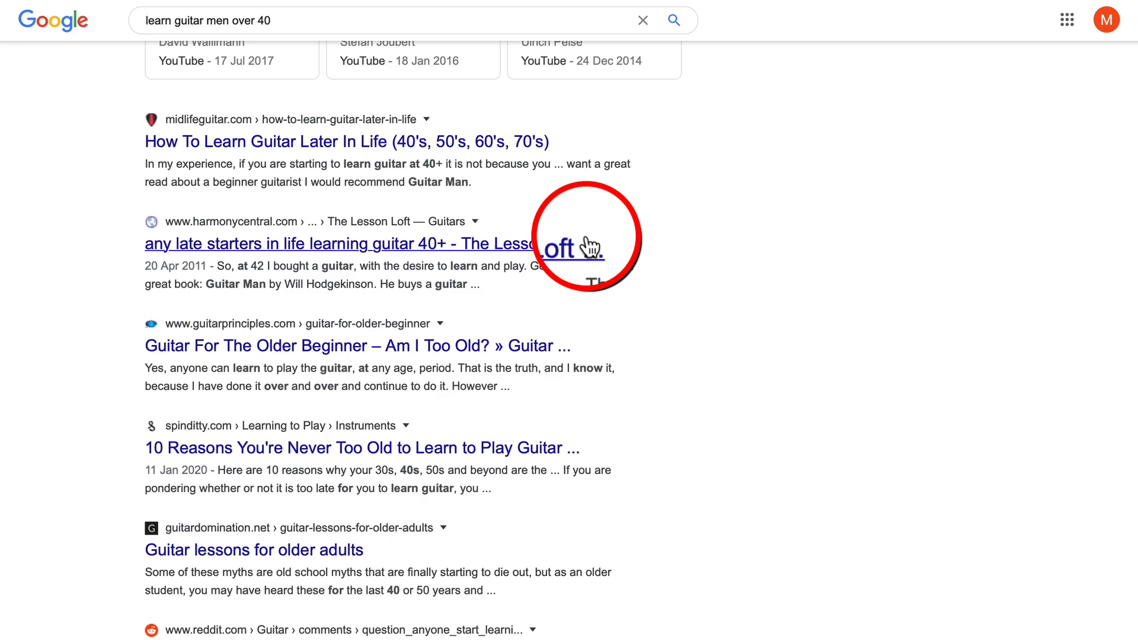
scroll(up, 3)
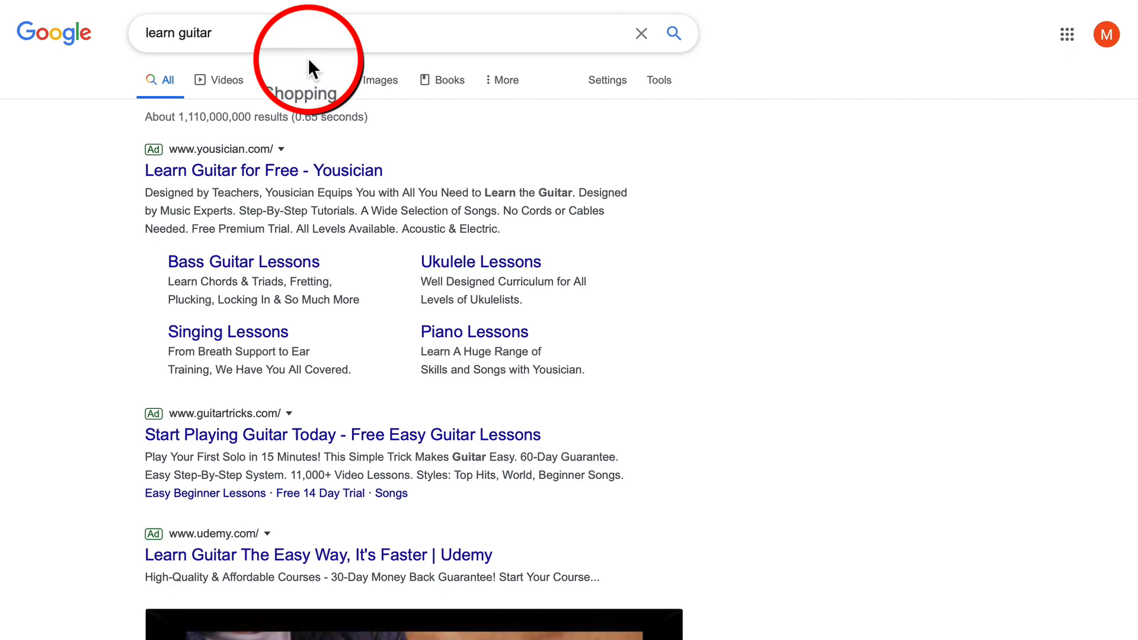
scroll(down, 3)
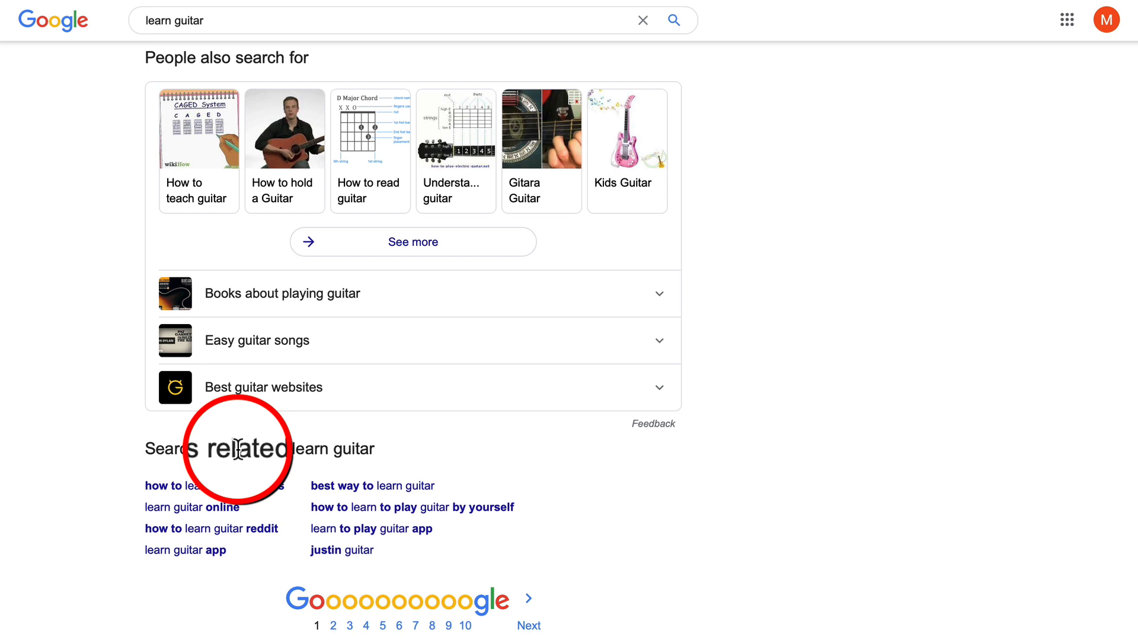
mouse_move(834, 398)
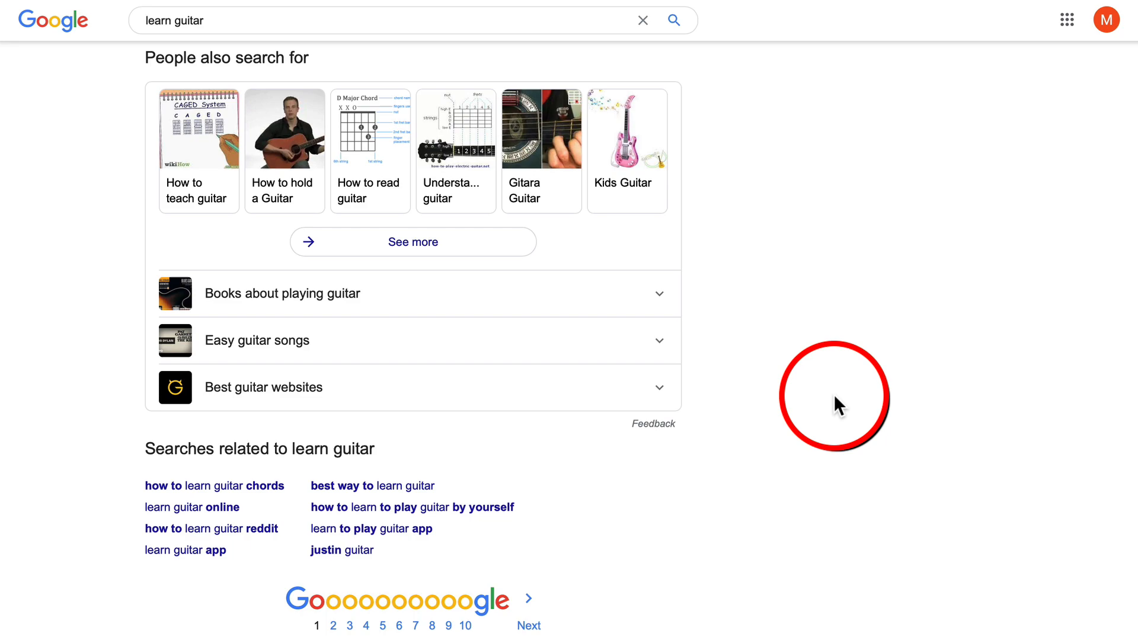
scroll(up, 3)
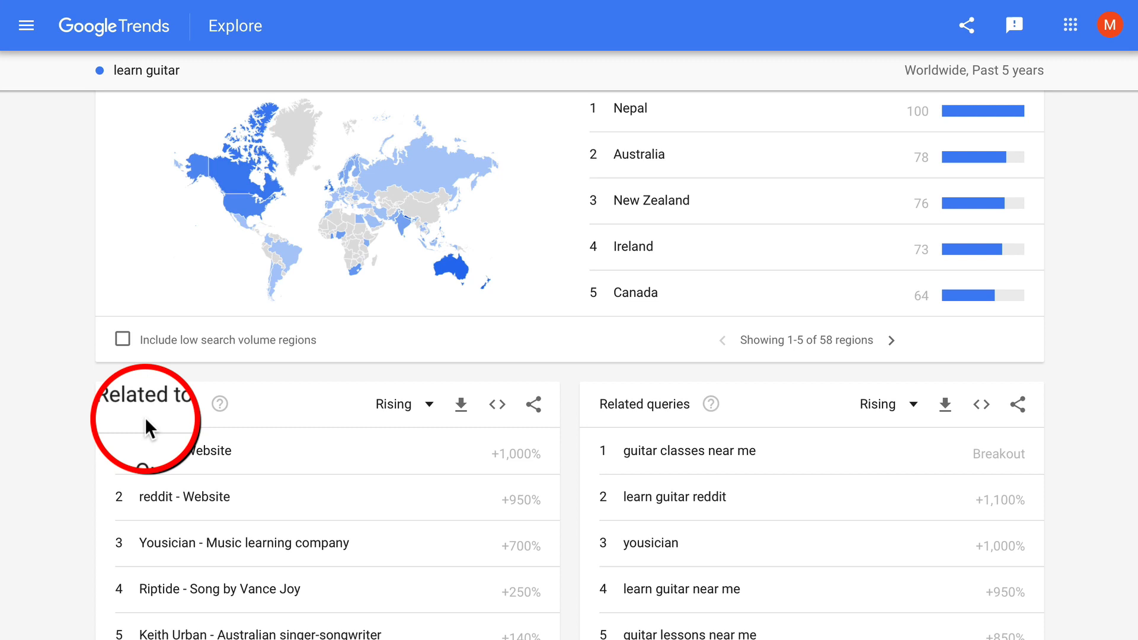
- Rank the learn guitar related topics and related queries by Top instead of Rising
click(404, 404)
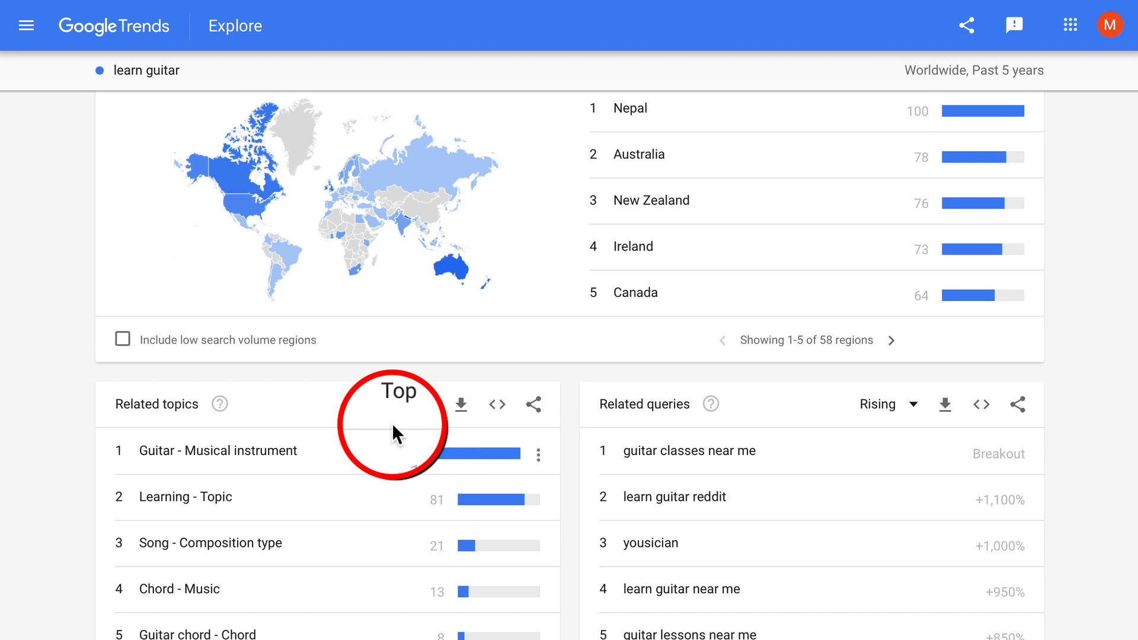
mouse_move(878, 403)
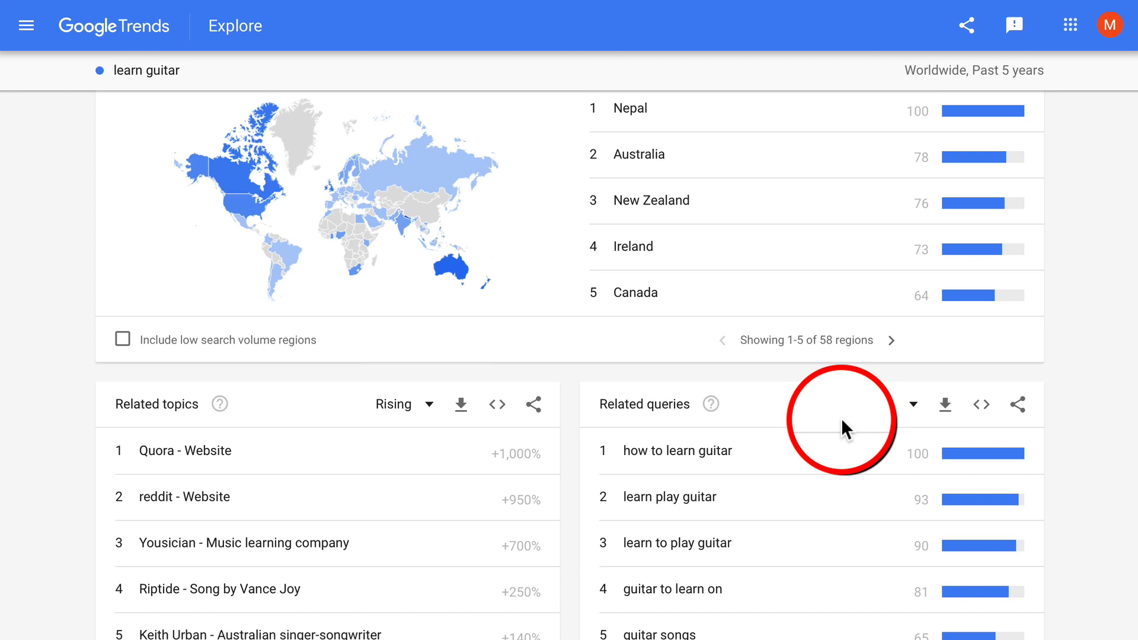
click(913, 404)
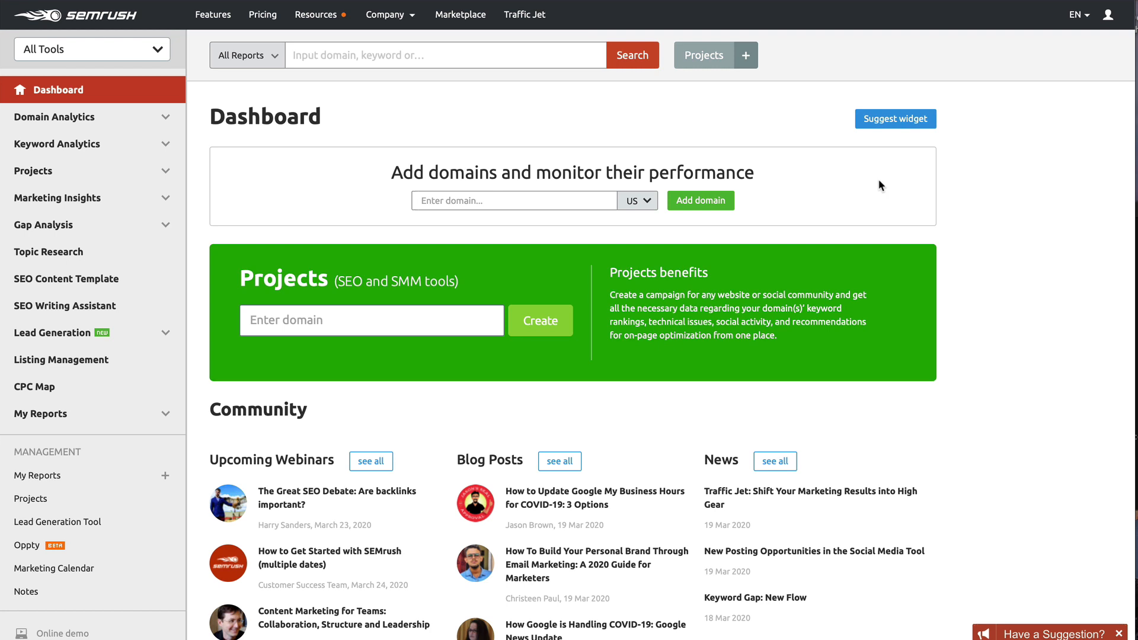
mouse_move(106, 149)
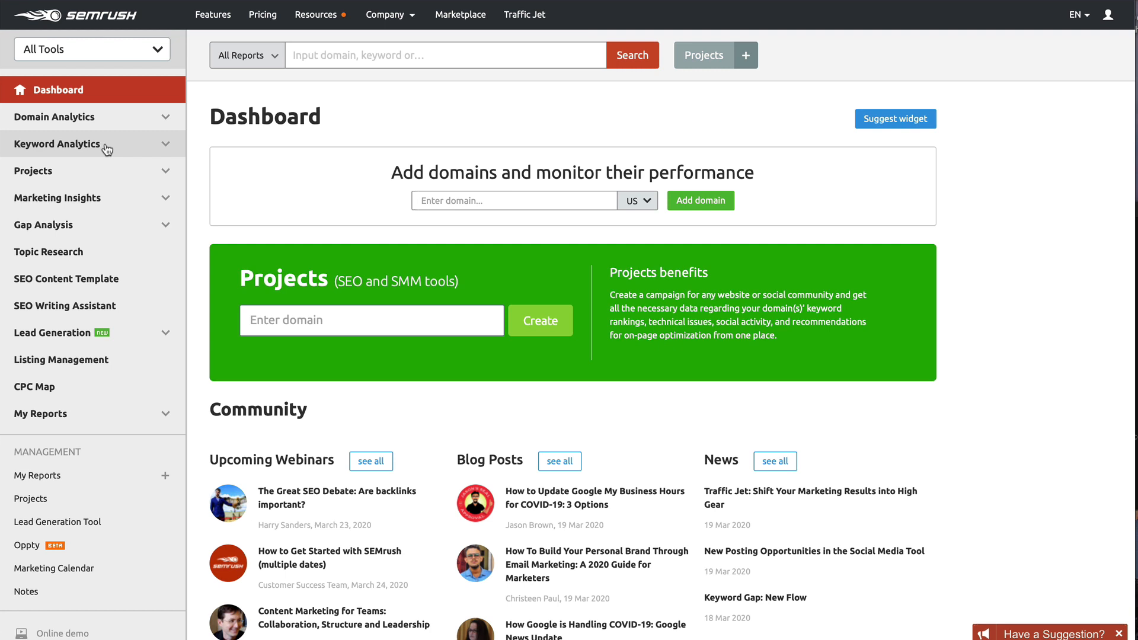
- Reach the Keyword Magic Tool from the Keyword Analytics group in the sidebar
click(57, 143)
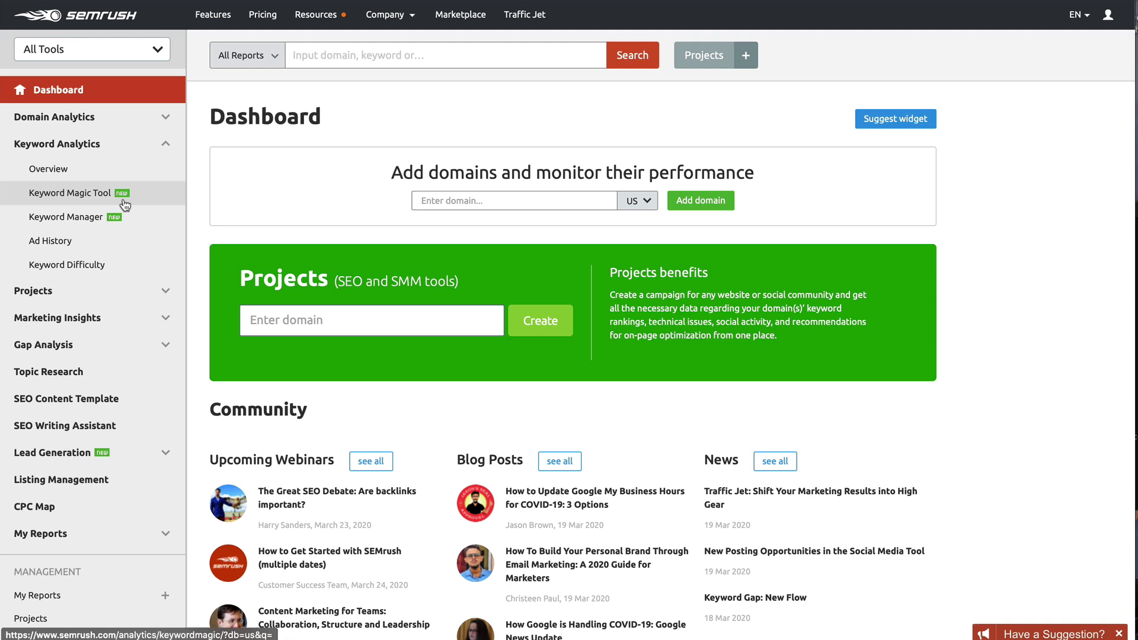
click(70, 192)
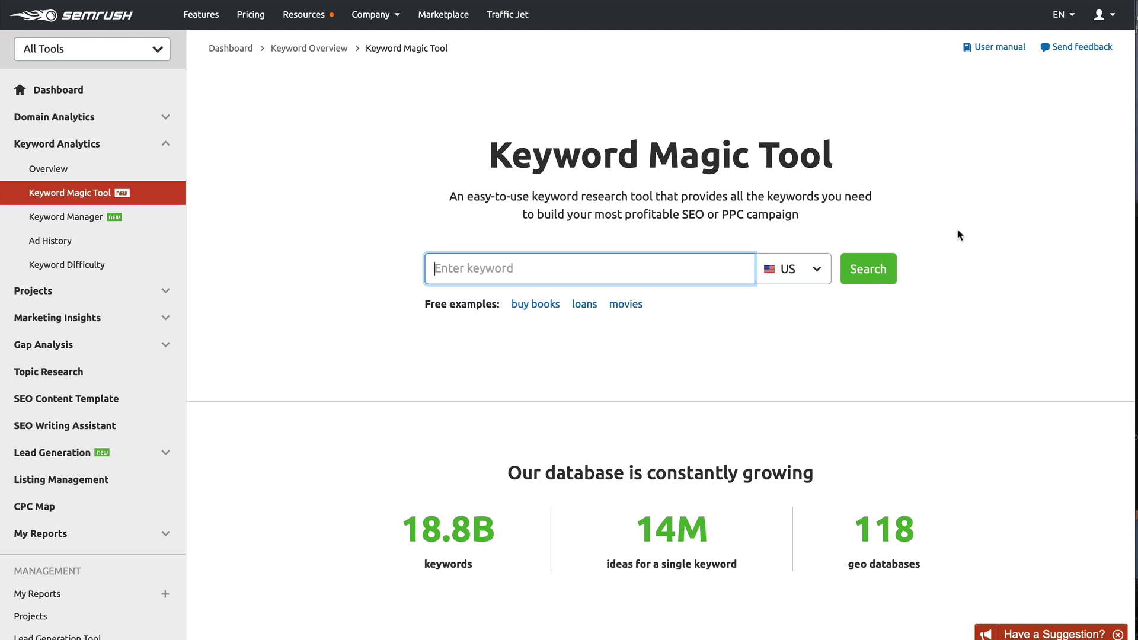
- Search 'weight loss' in the Keyword Magic Tool with the US database
text(weight loss)
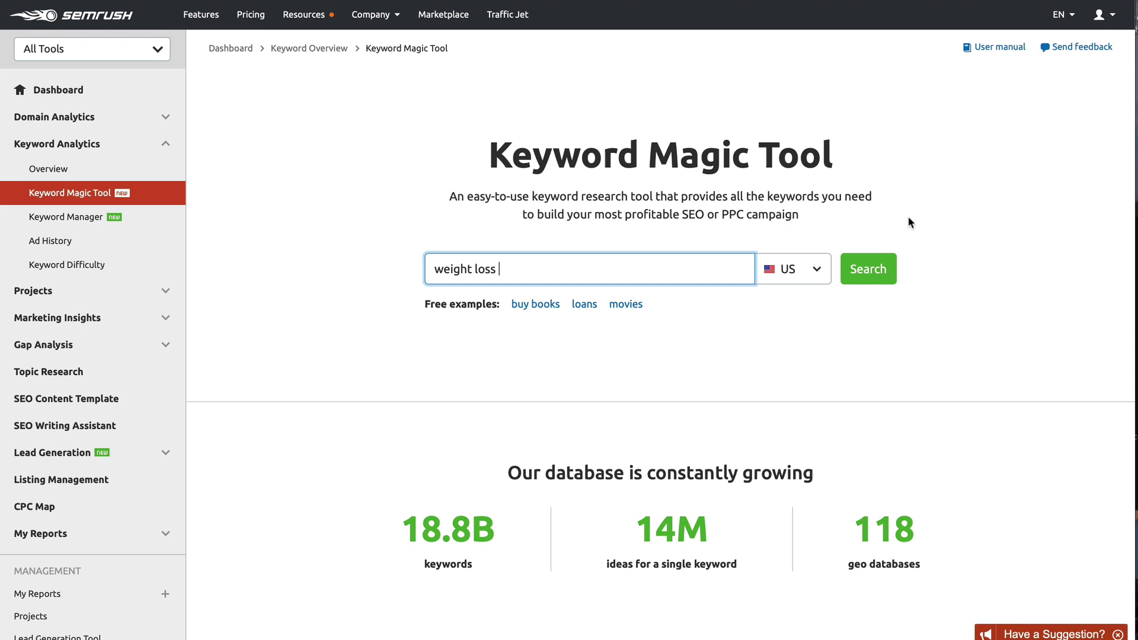
mouse_move(932, 216)
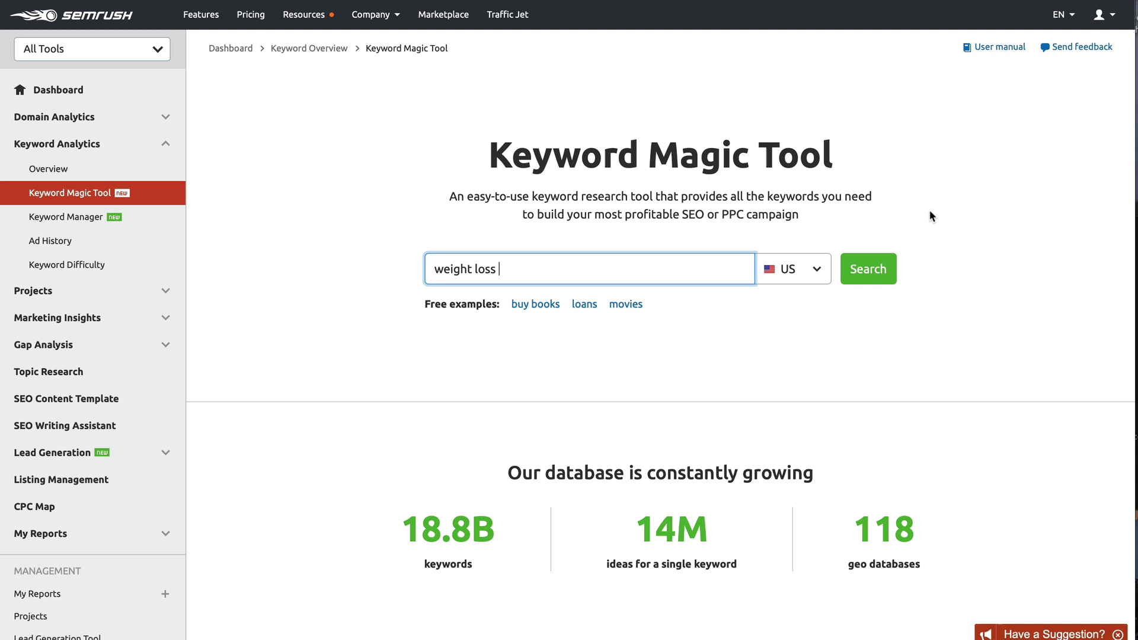
click(867, 268)
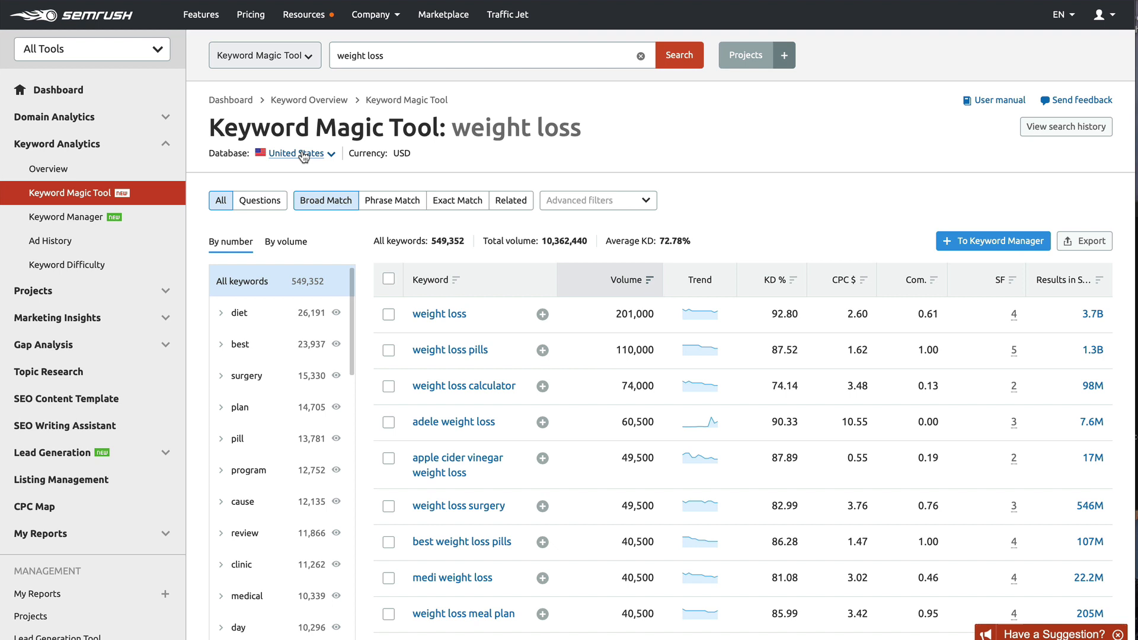
mouse_move(617, 319)
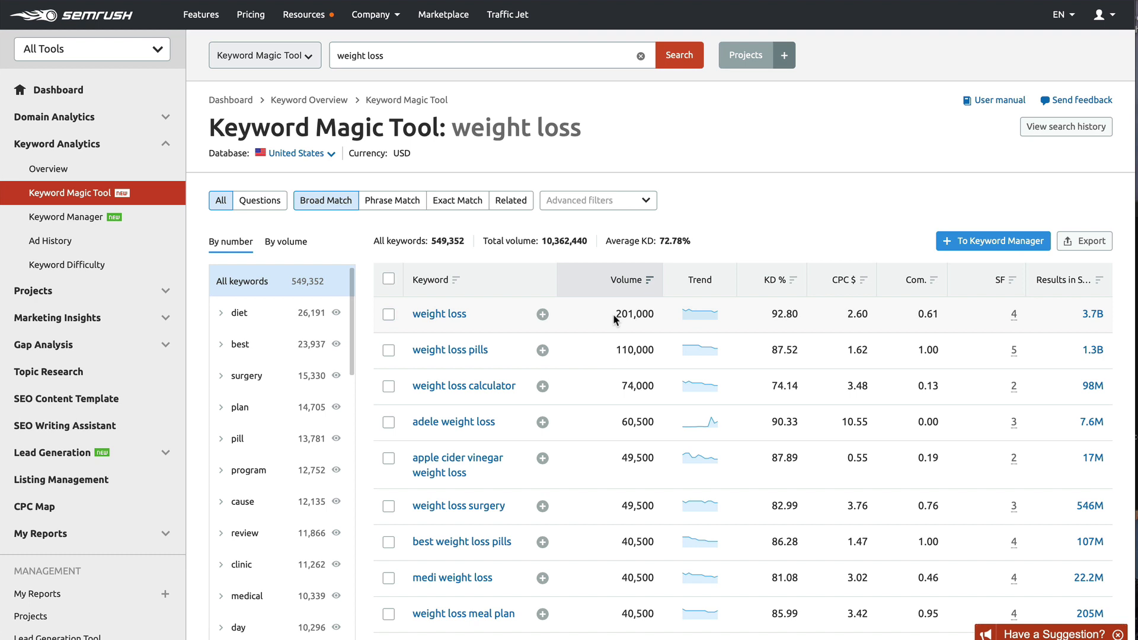
mouse_move(760, 220)
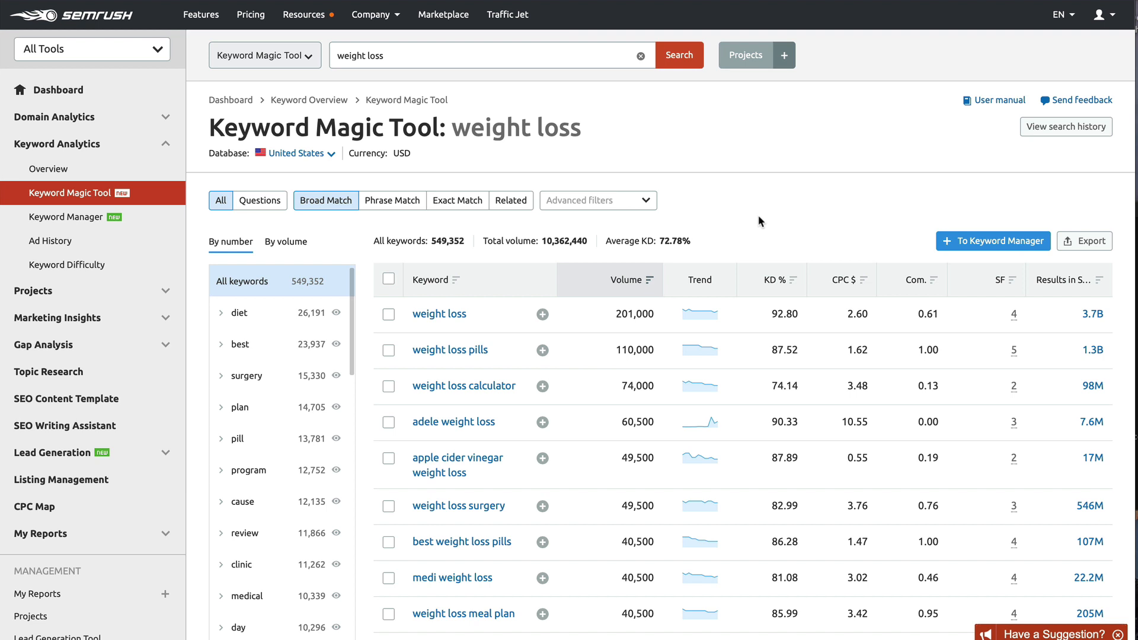
mouse_move(780, 295)
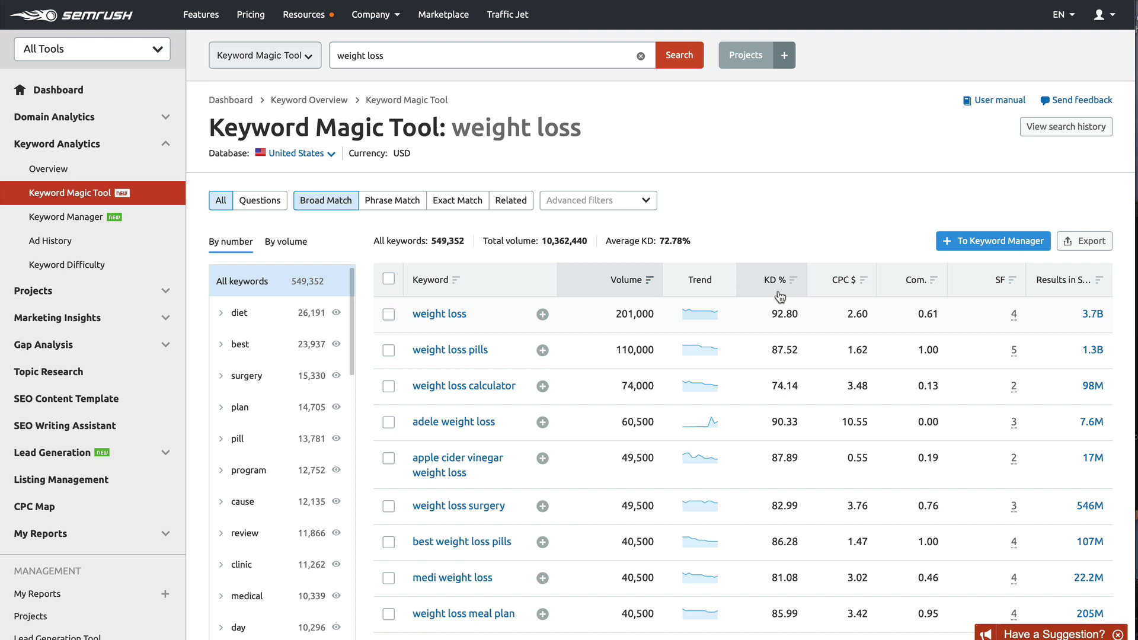
mouse_move(851, 314)
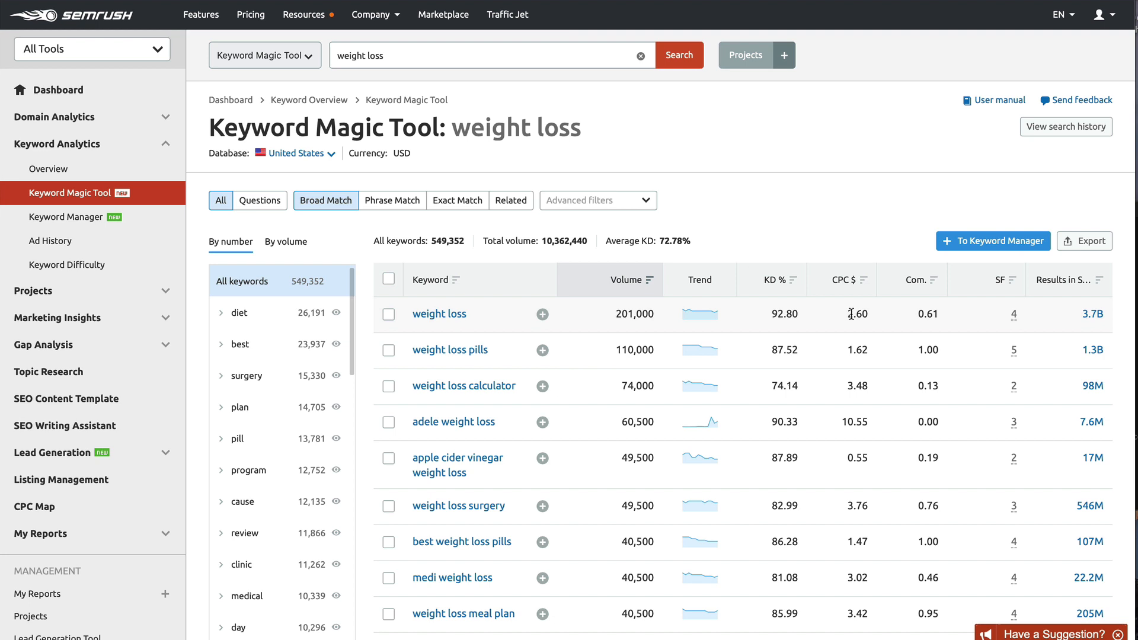
mouse_move(641, 246)
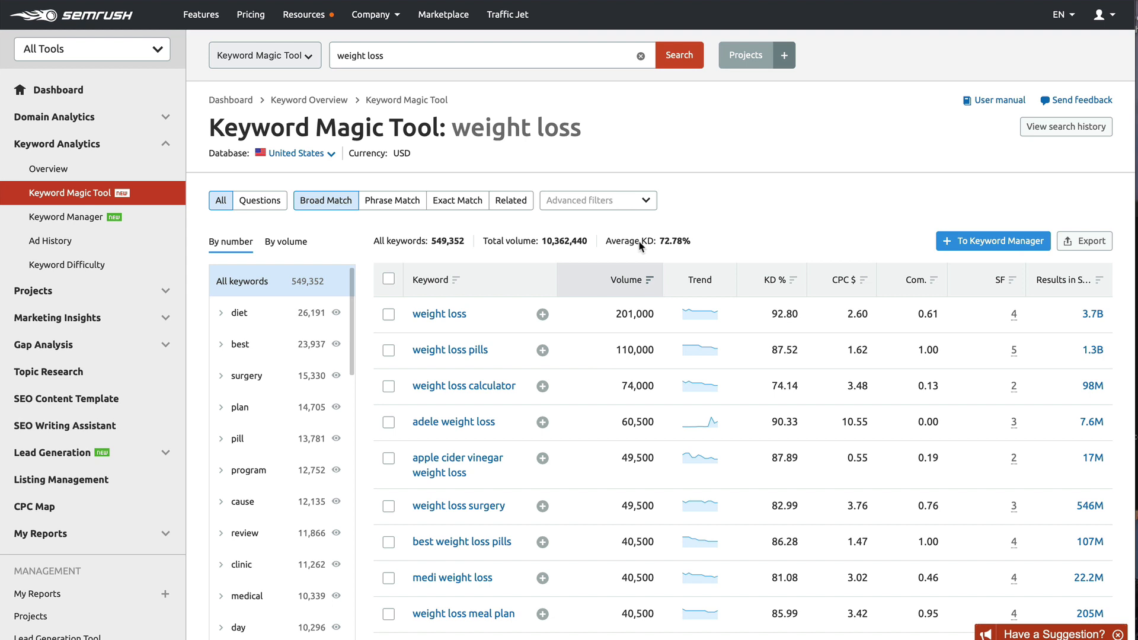
mouse_move(519, 332)
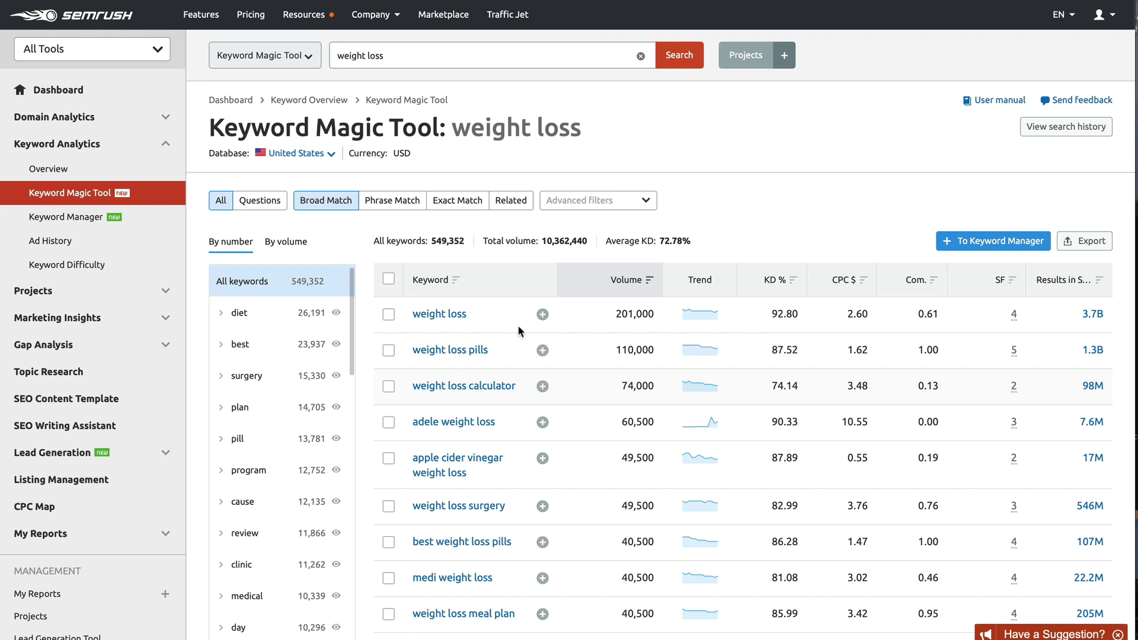
mouse_move(448, 385)
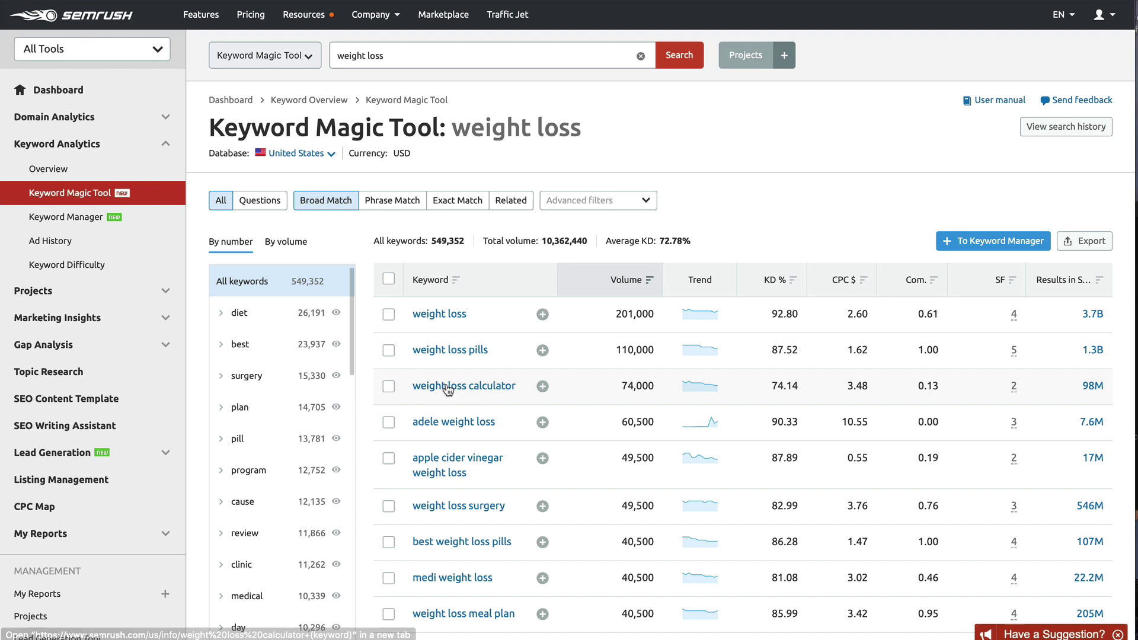
scroll(down, 3)
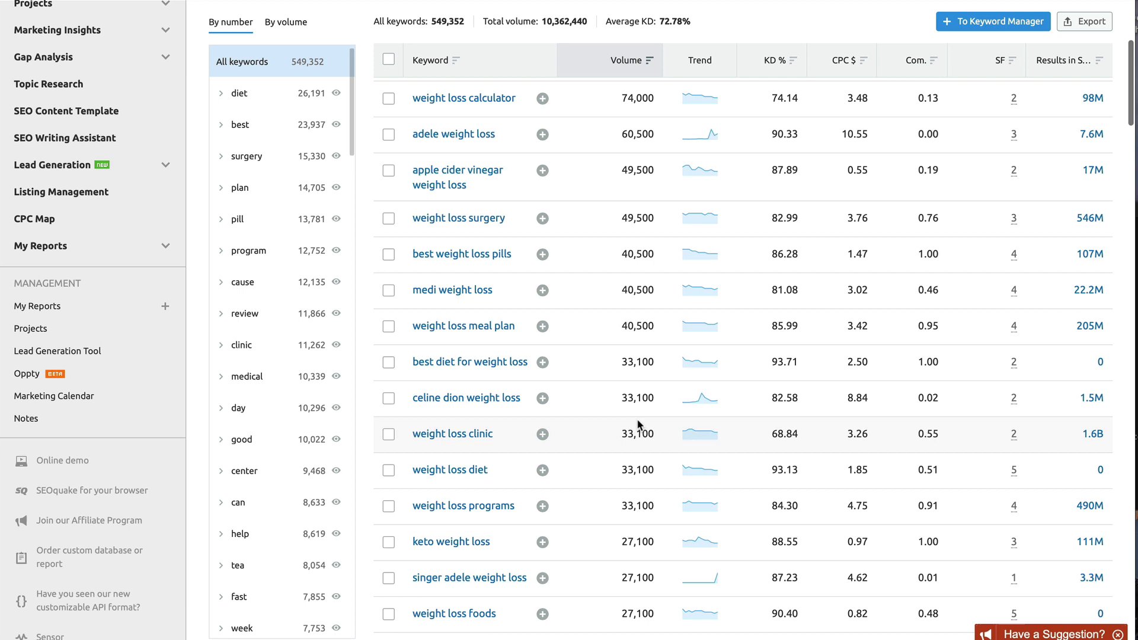
scroll(down, 3)
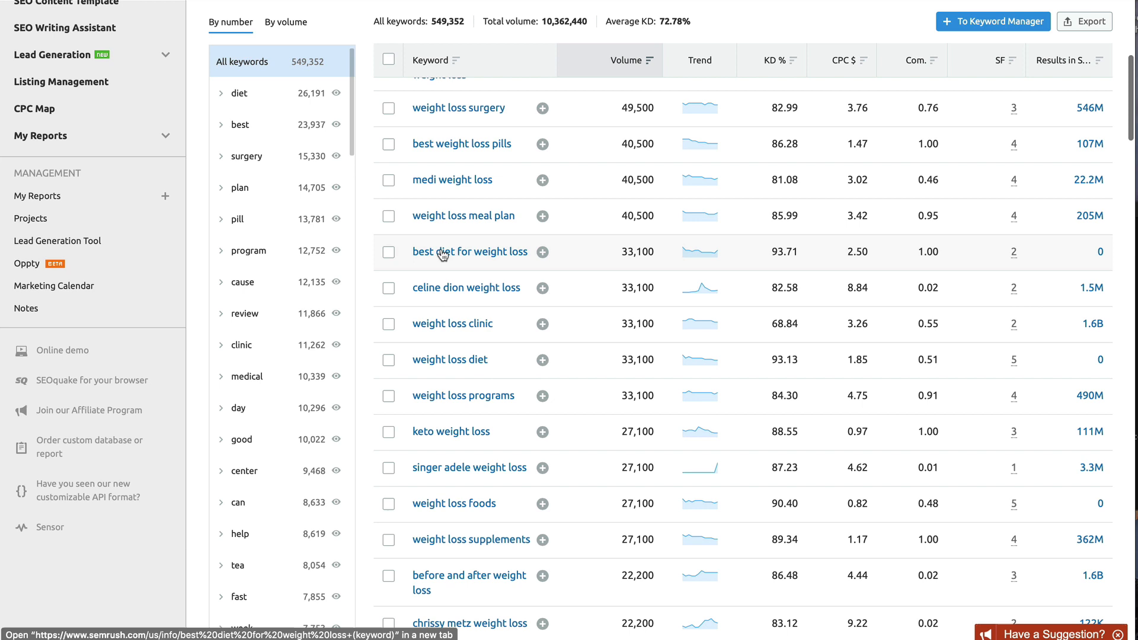
mouse_move(641, 249)
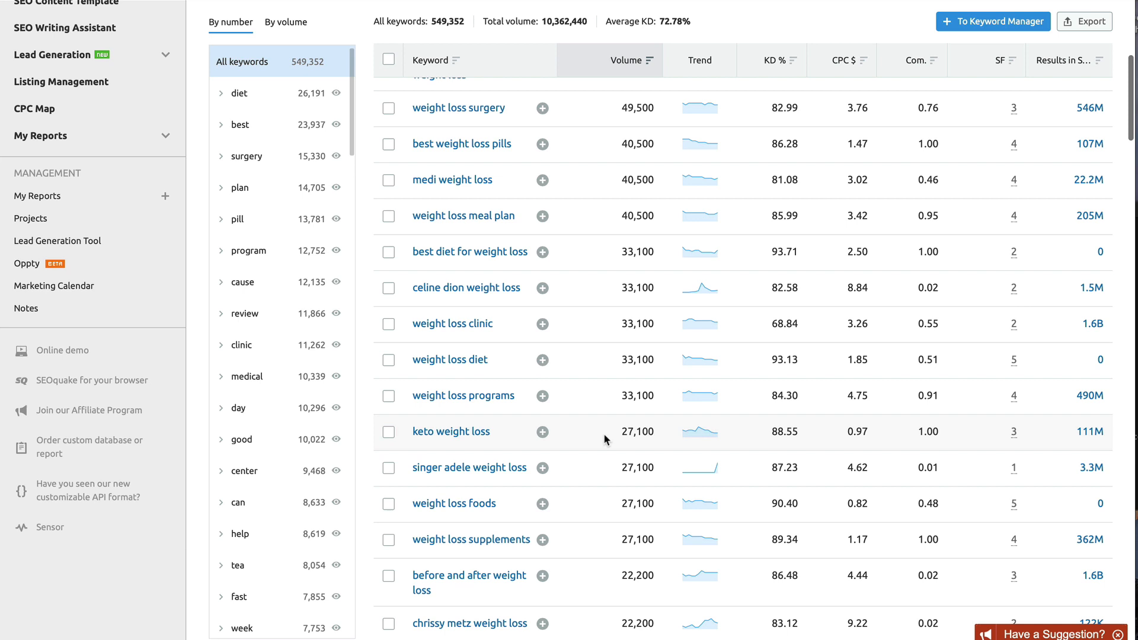
scroll(down, 3)
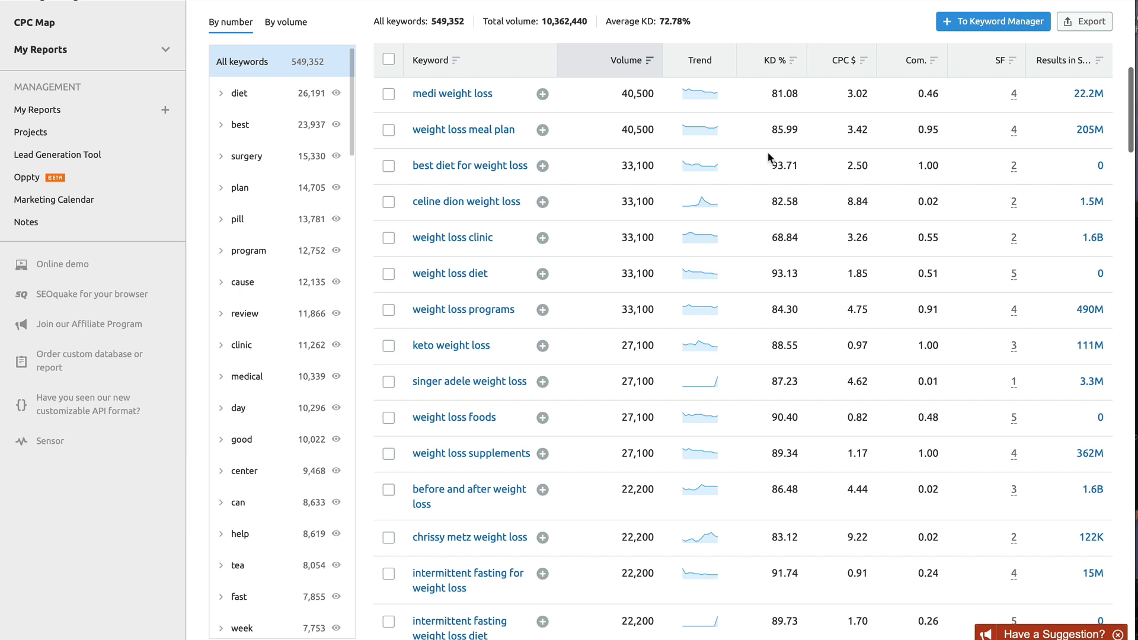
mouse_move(643, 291)
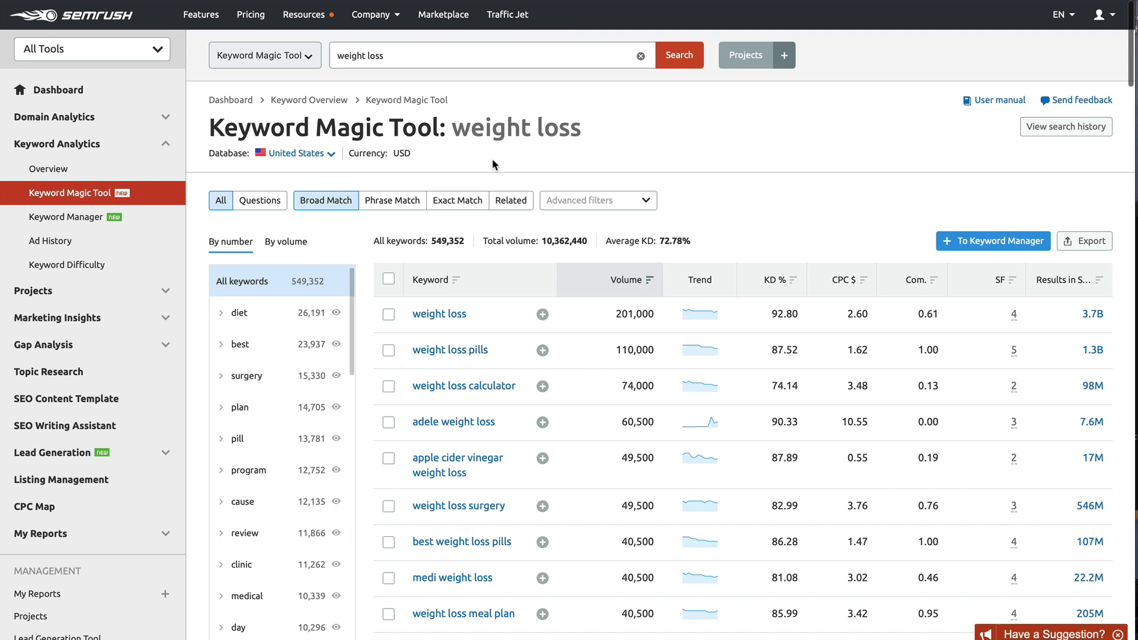
- Filter the weight loss results to Questions only and browse the 66,426 question keywords
click(259, 200)
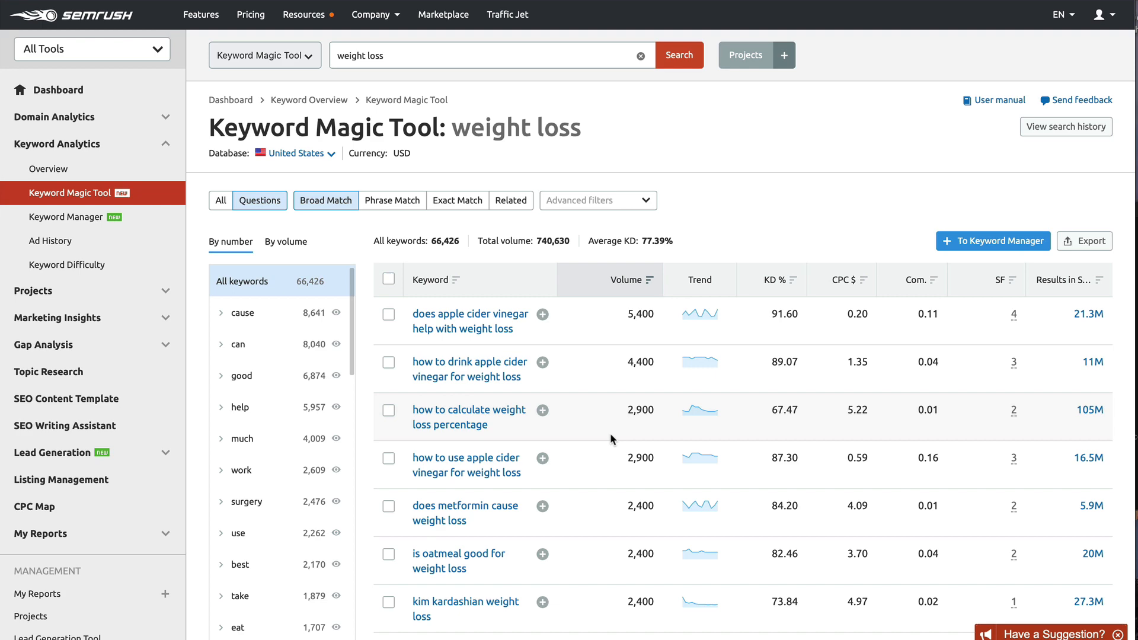
scroll(down, 3)
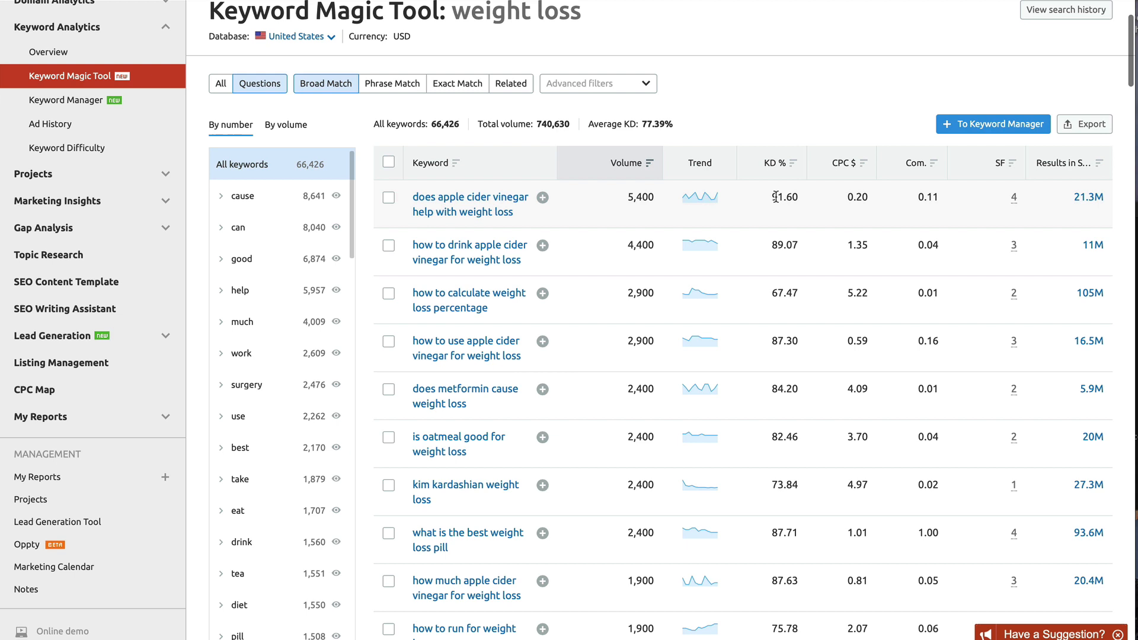
scroll(down, 3)
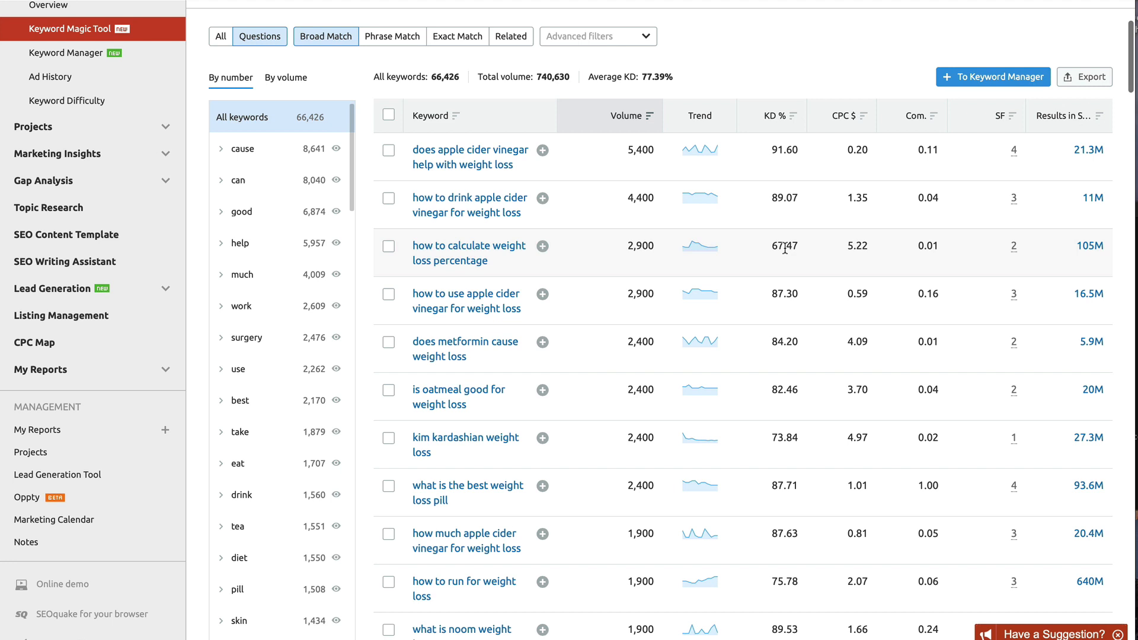